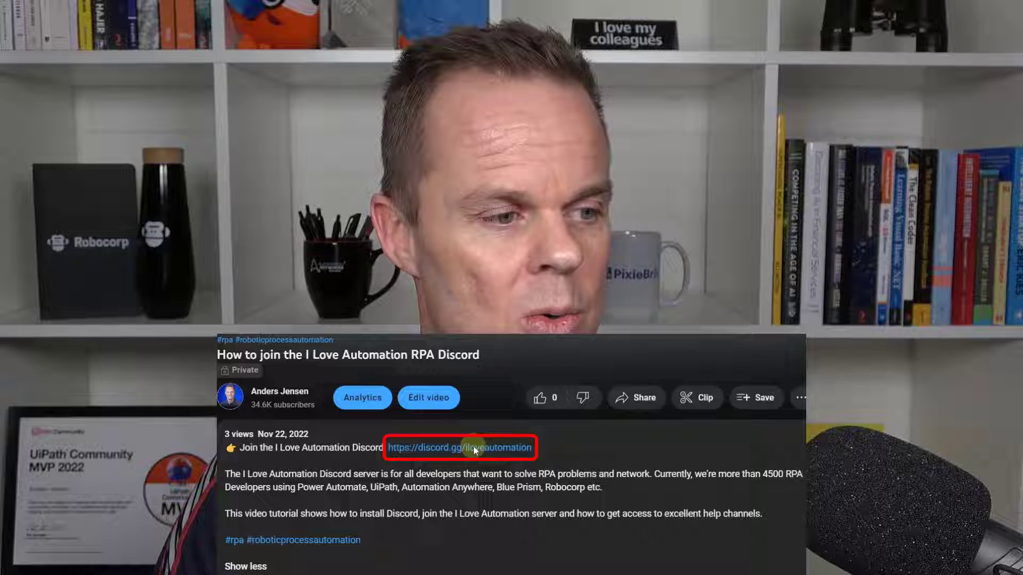
Step: Open the I Love Automation invite, enter a username, agree to the Terms and continue
click(460, 448)
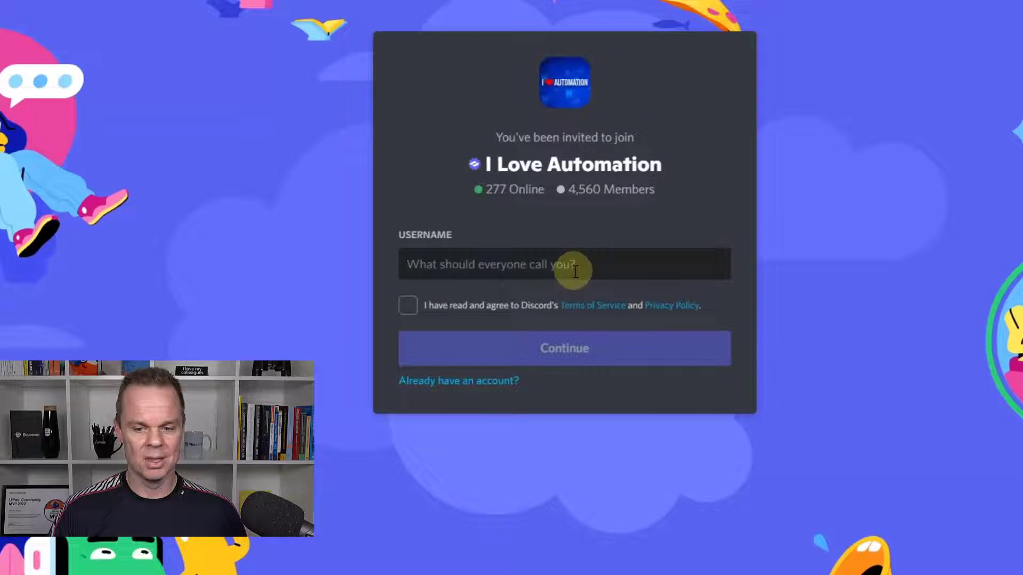
text(St)
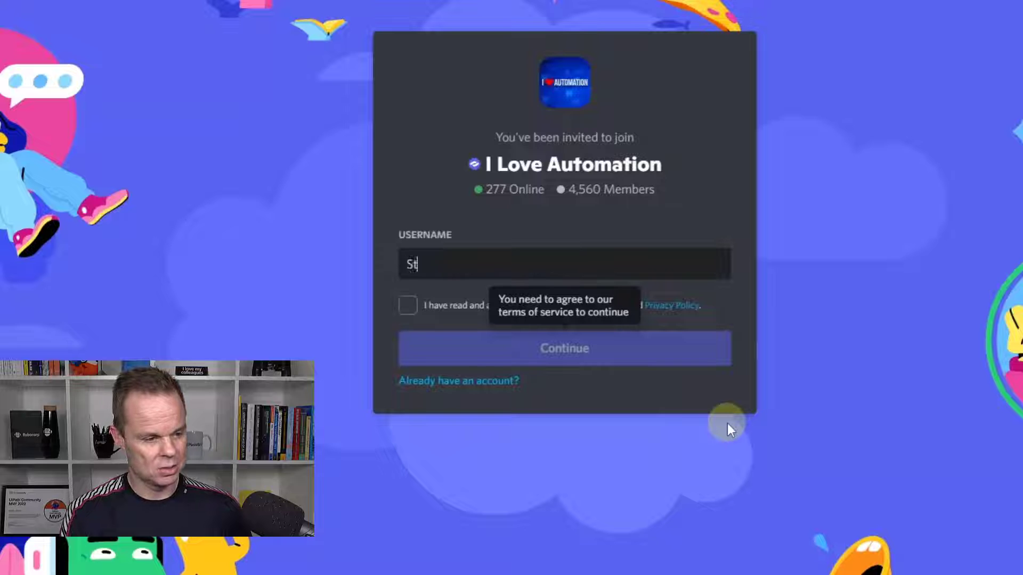
text(redna Em Sti)
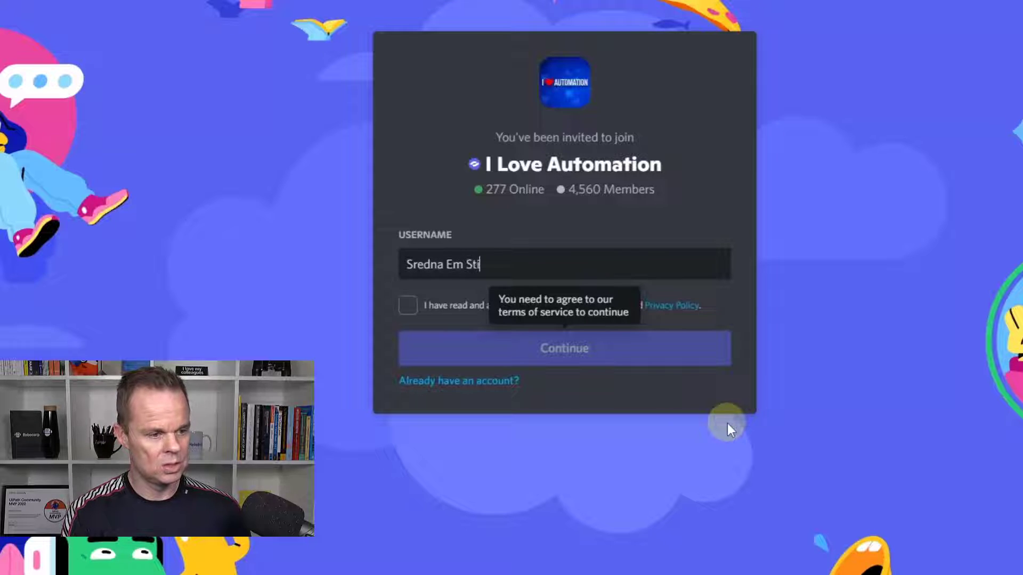
mouse_move(410, 319)
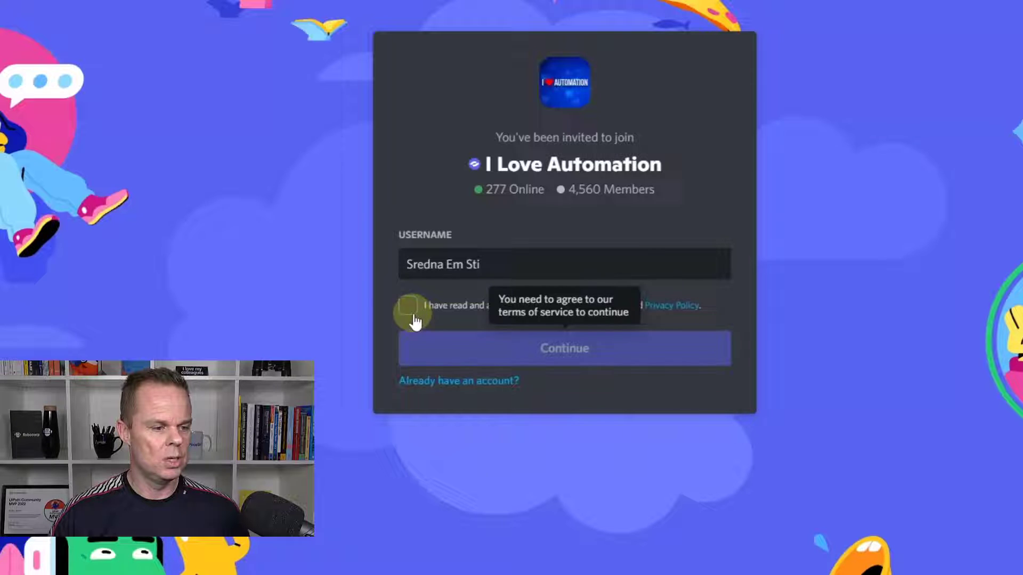
click(407, 305)
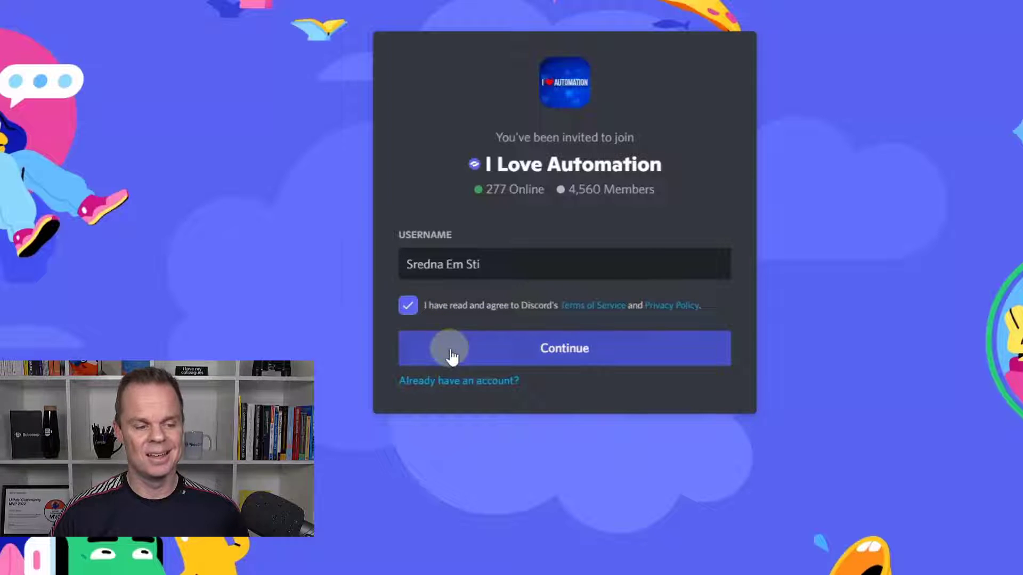
click(563, 348)
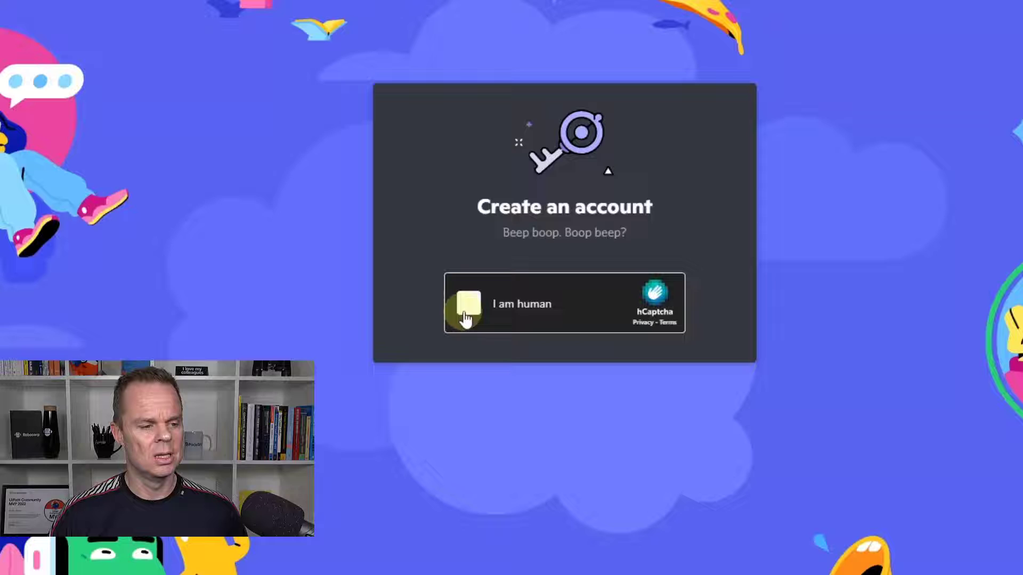
Step: Tick 'I am human', pick the hedgehog-among-flowers images and verify
click(466, 303)
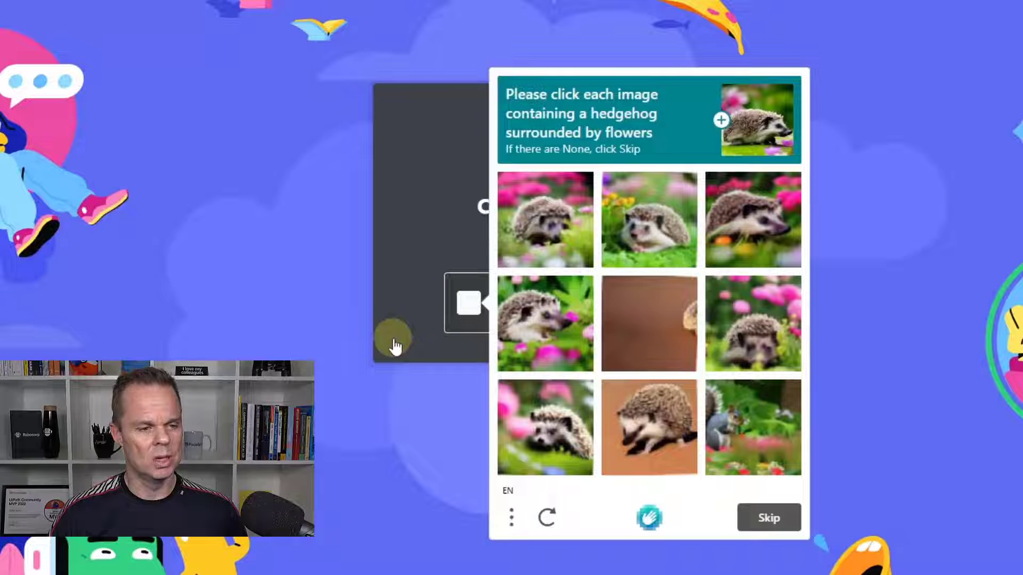
click(545, 219)
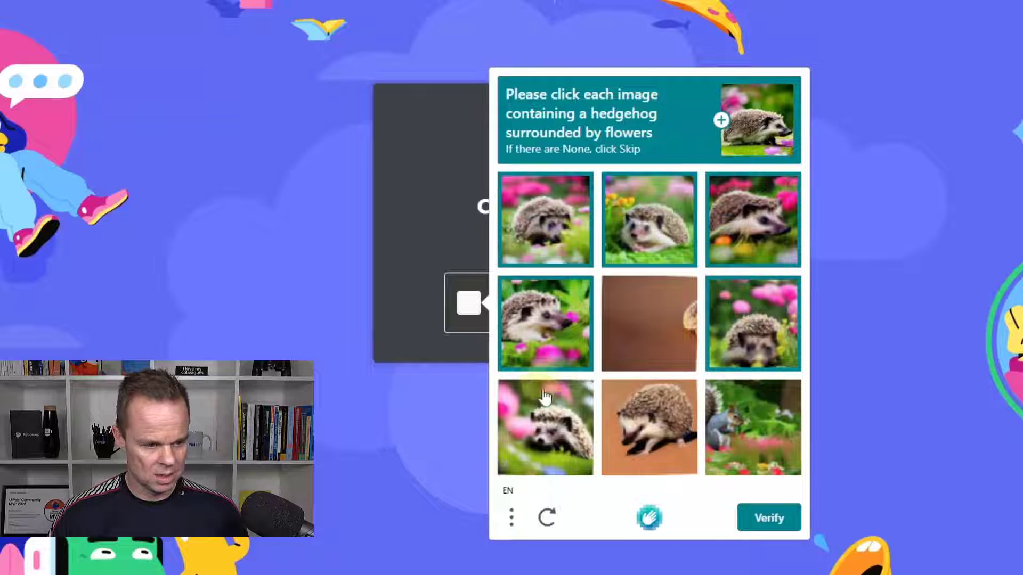
click(768, 517)
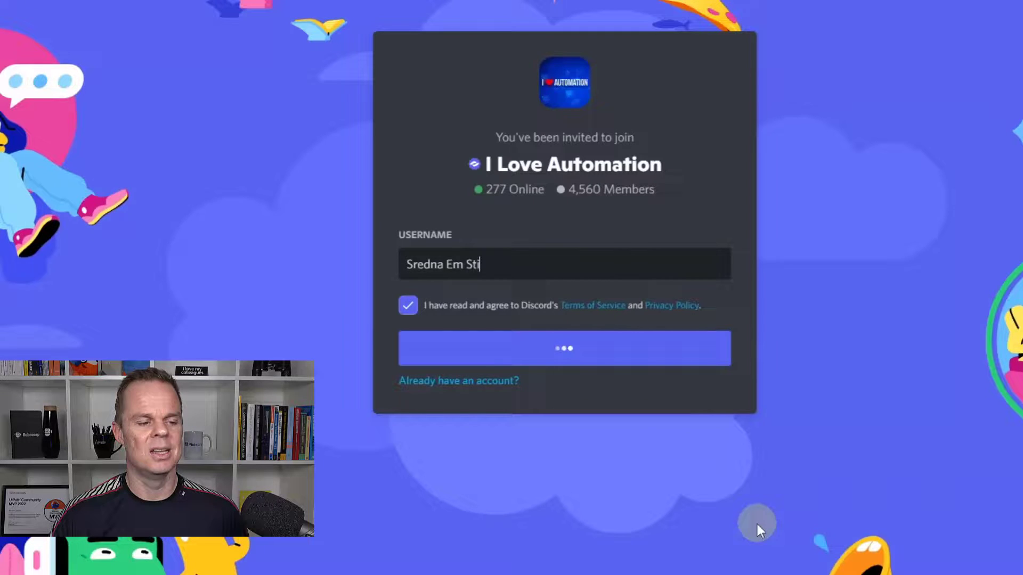
mouse_move(675, 509)
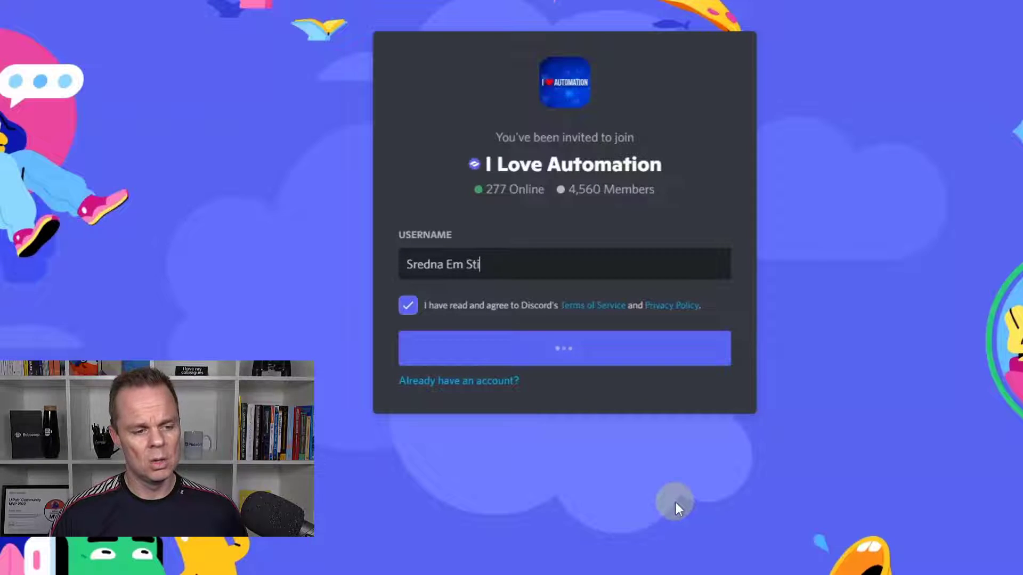
click(564, 348)
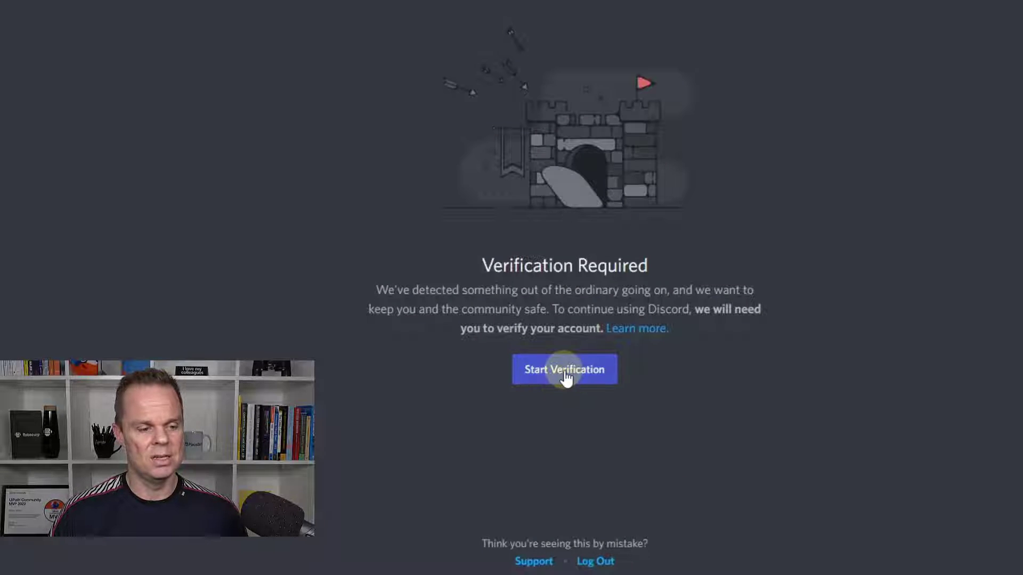
Step: Start phone verification and send a code to a Denmark (+45) number
click(564, 369)
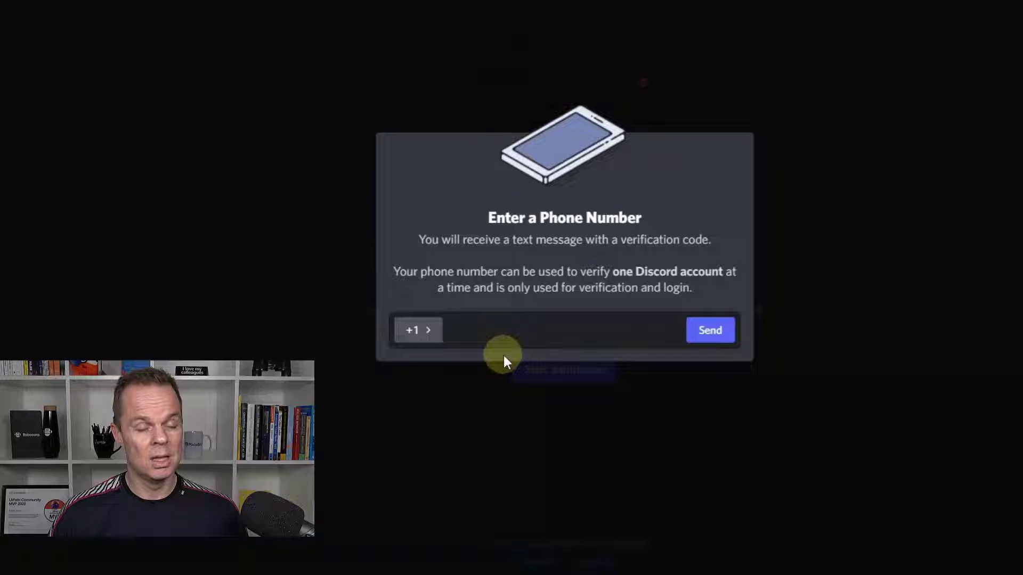
click(416, 330)
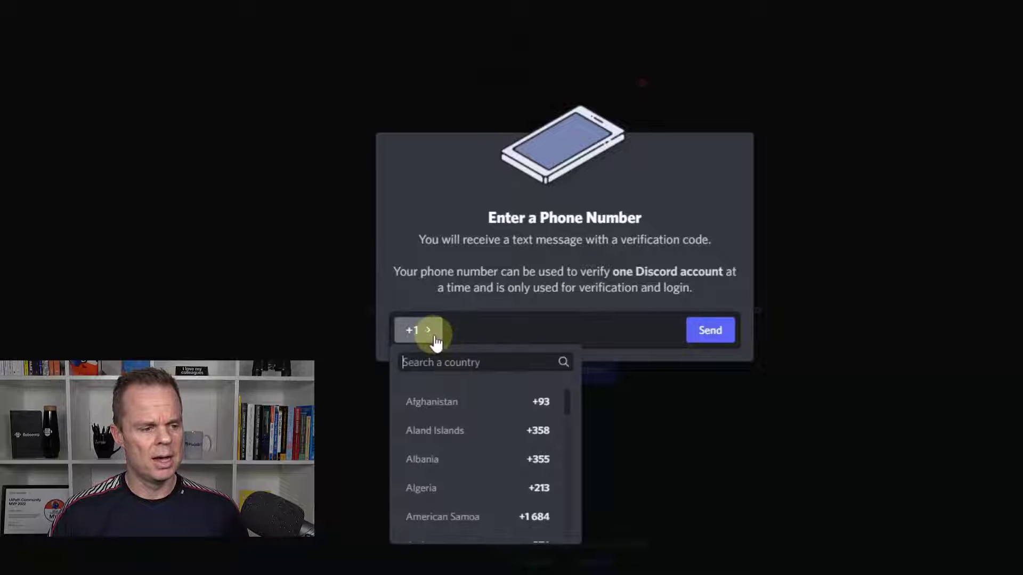
text(denmar)
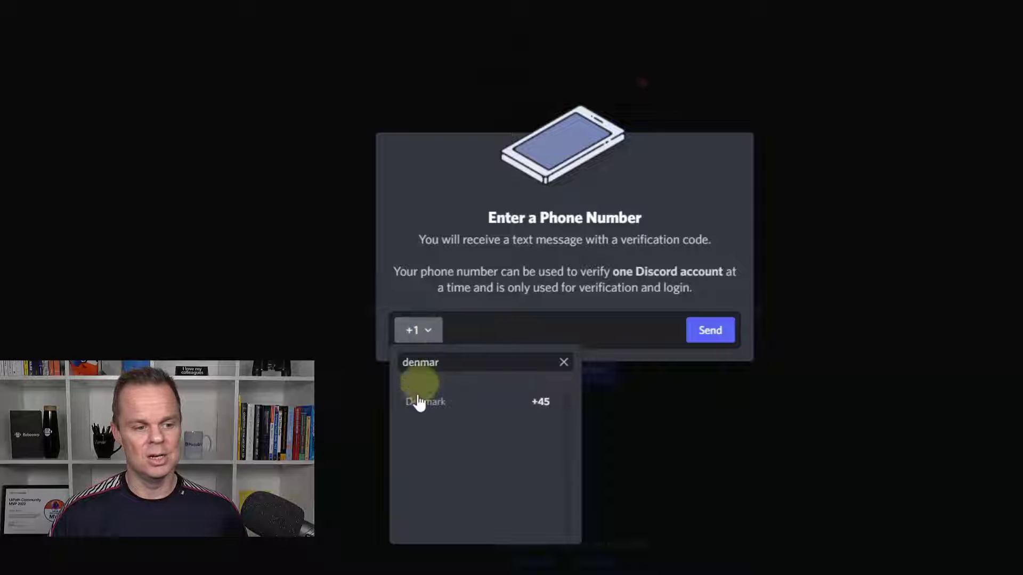
click(424, 401)
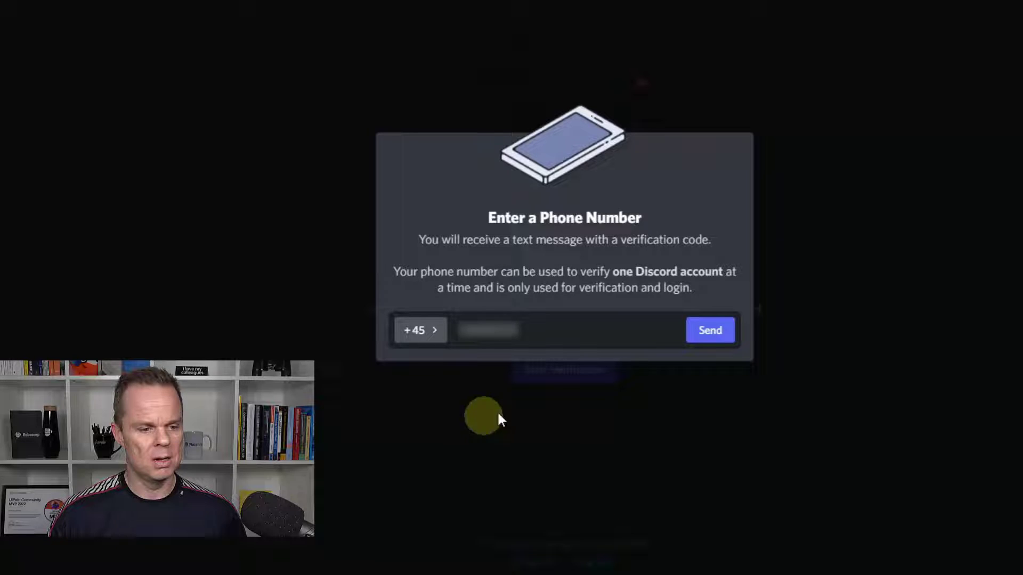
click(710, 330)
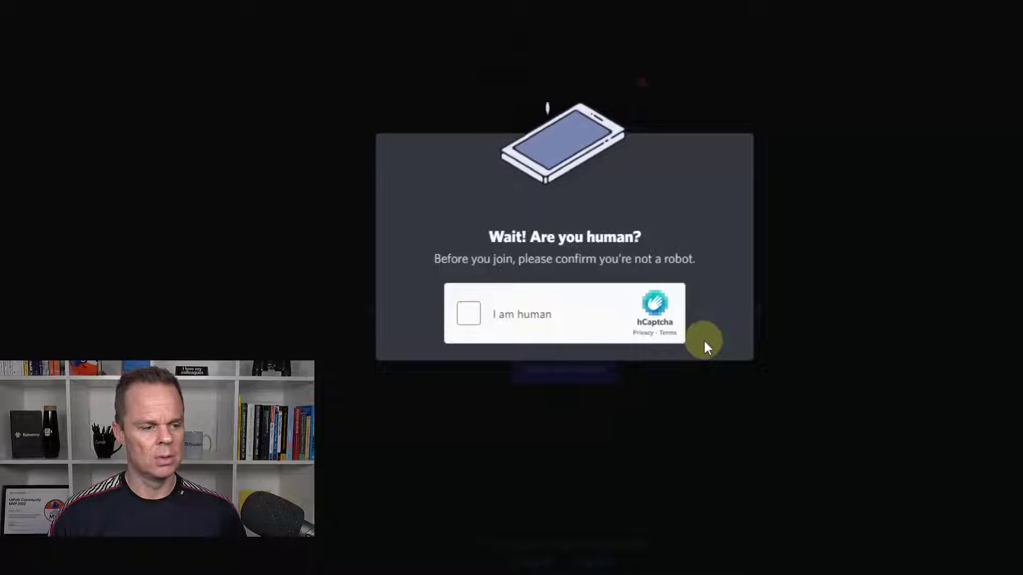
Step: Pass the human check, enter the texted six-digit code and confirm with the password
click(468, 314)
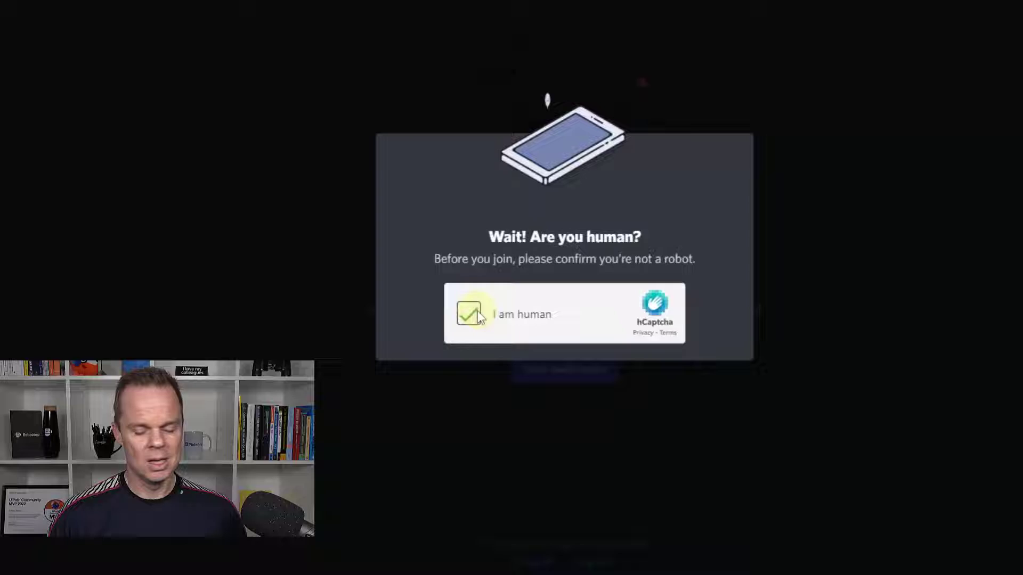
click(467, 315)
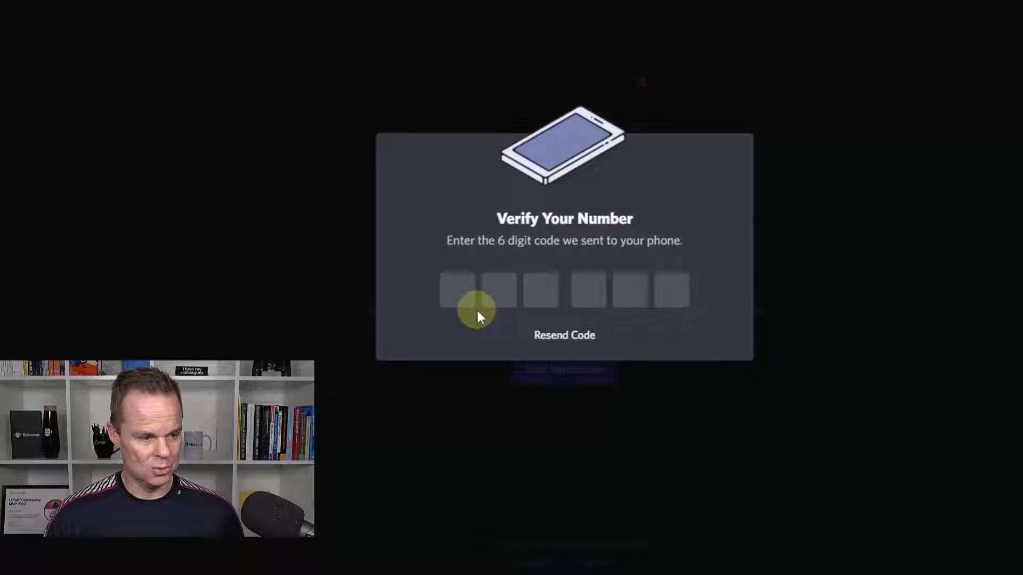
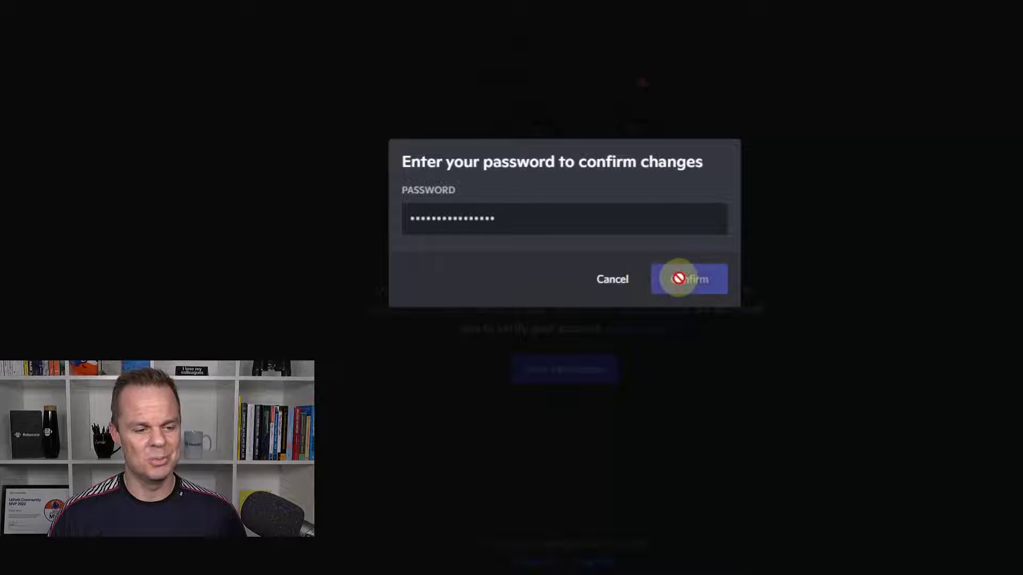
click(689, 279)
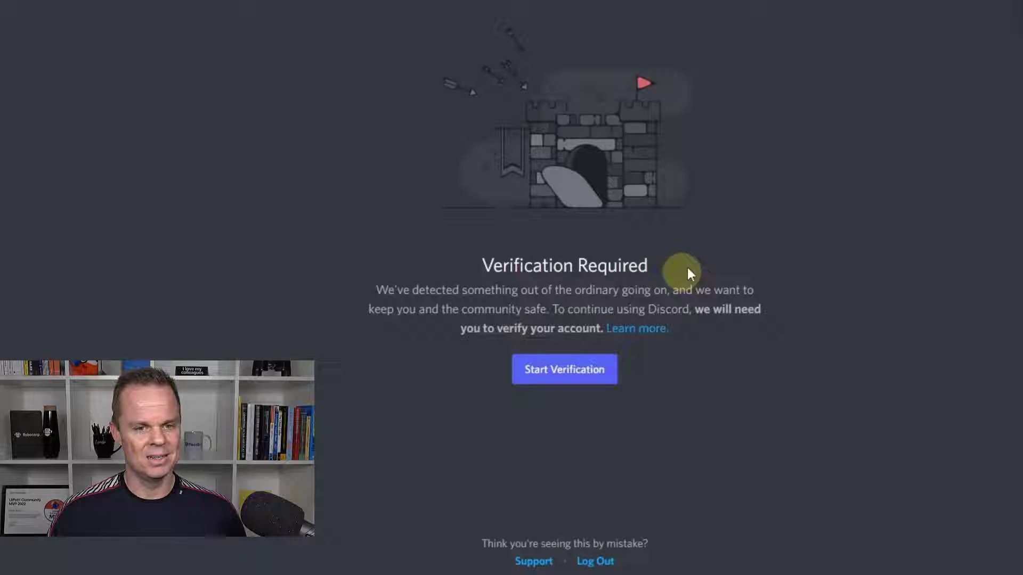
Step: Submit the account email address and password for verification
click(563, 369)
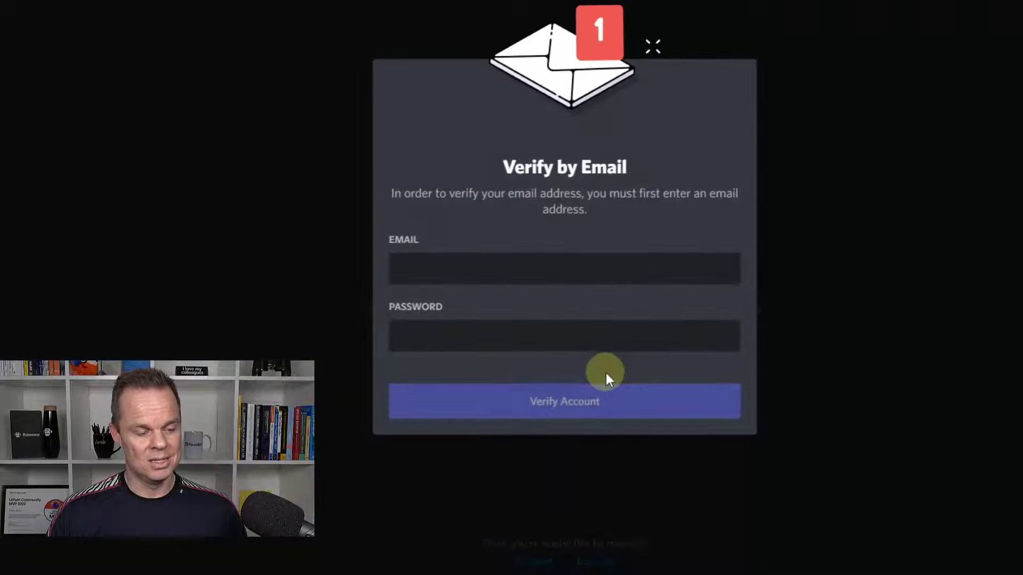
click(563, 268)
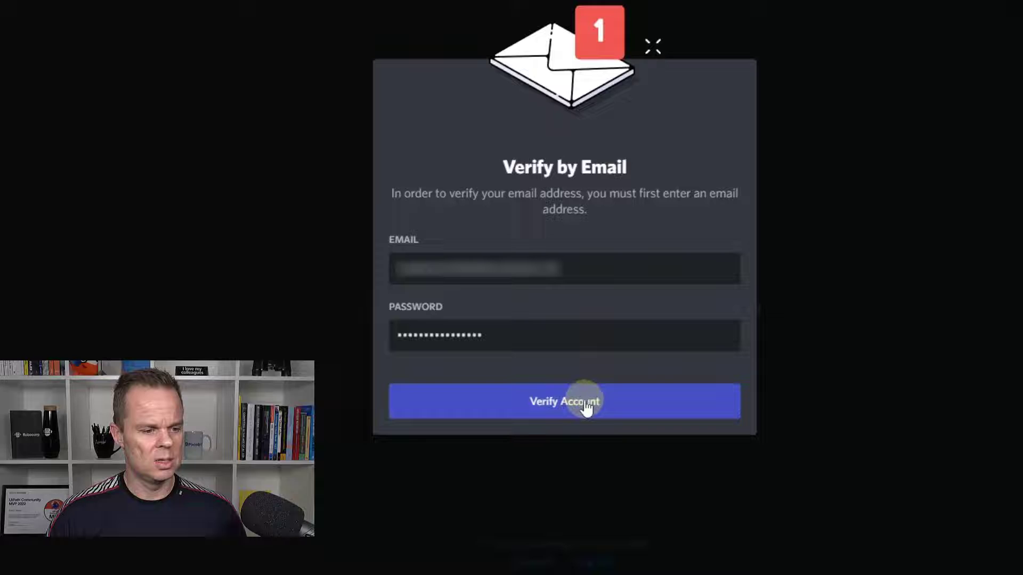
click(565, 401)
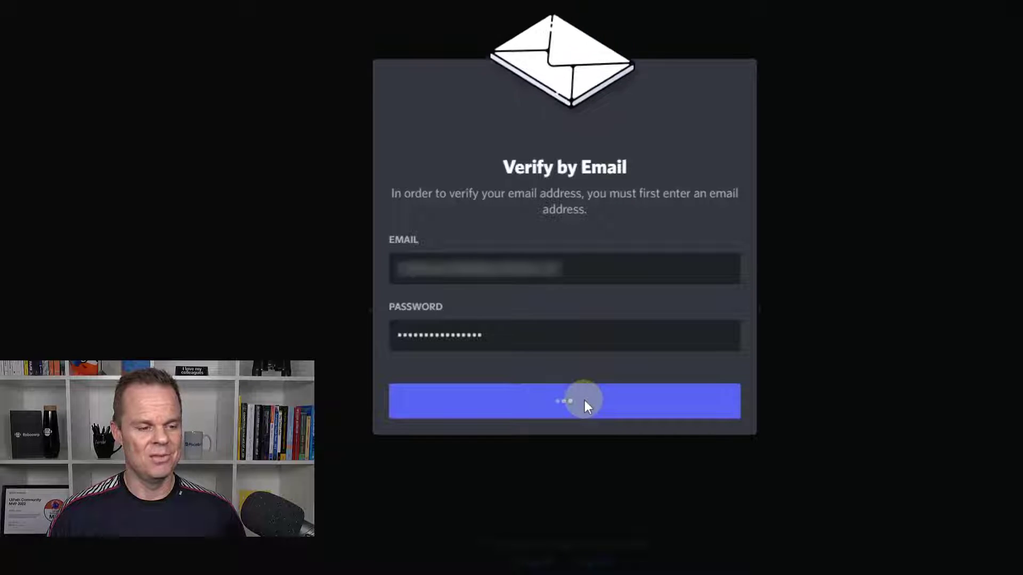
click(564, 401)
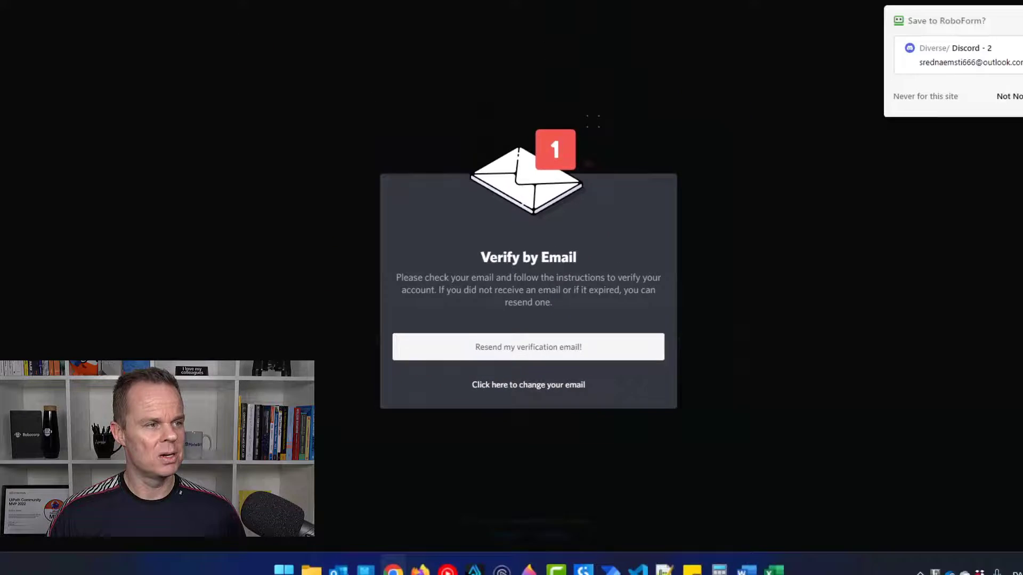
Step: In Outlook, open the 'Verify Email Address for Discord' message and follow its Verify Email link
click(318, 8)
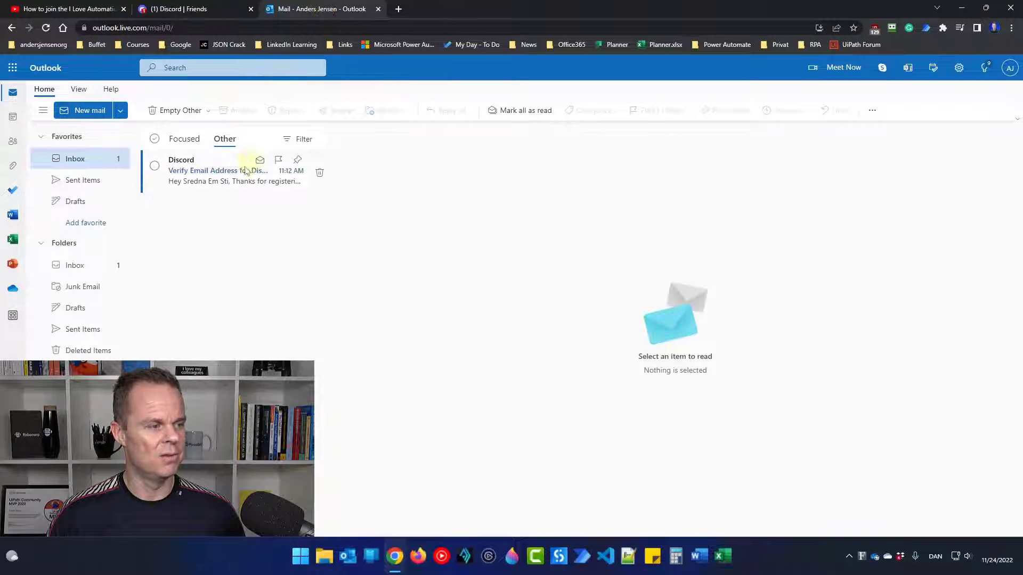
click(234, 170)
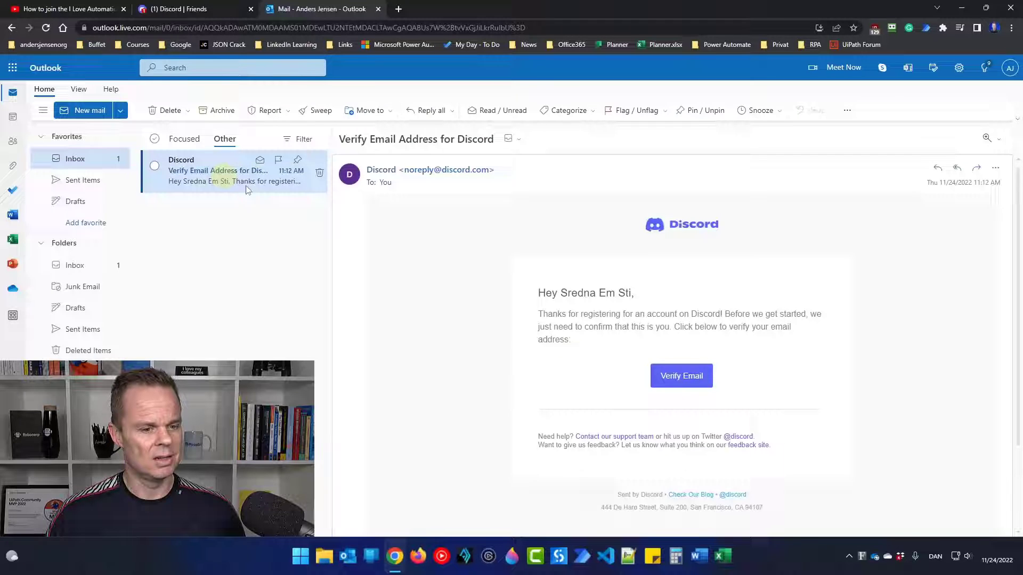
click(680, 375)
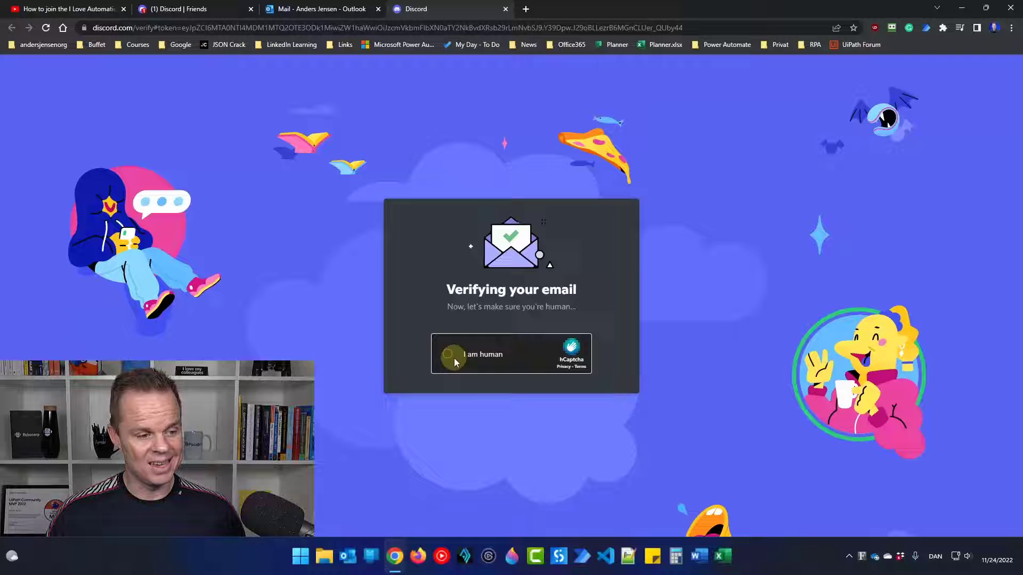
Step: Tick the hCaptcha box, then choose 'Continue to Discord'
click(453, 354)
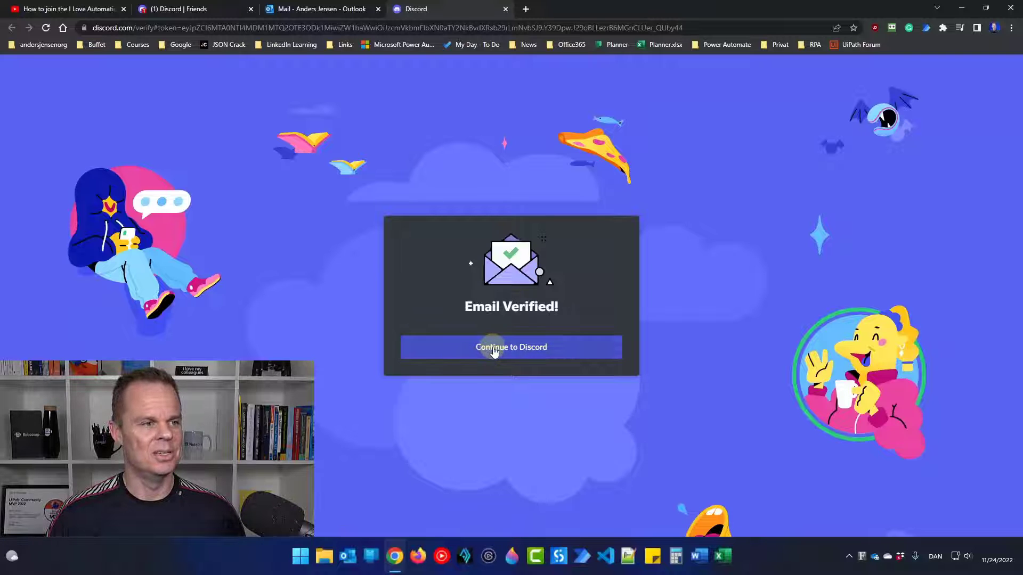
click(511, 347)
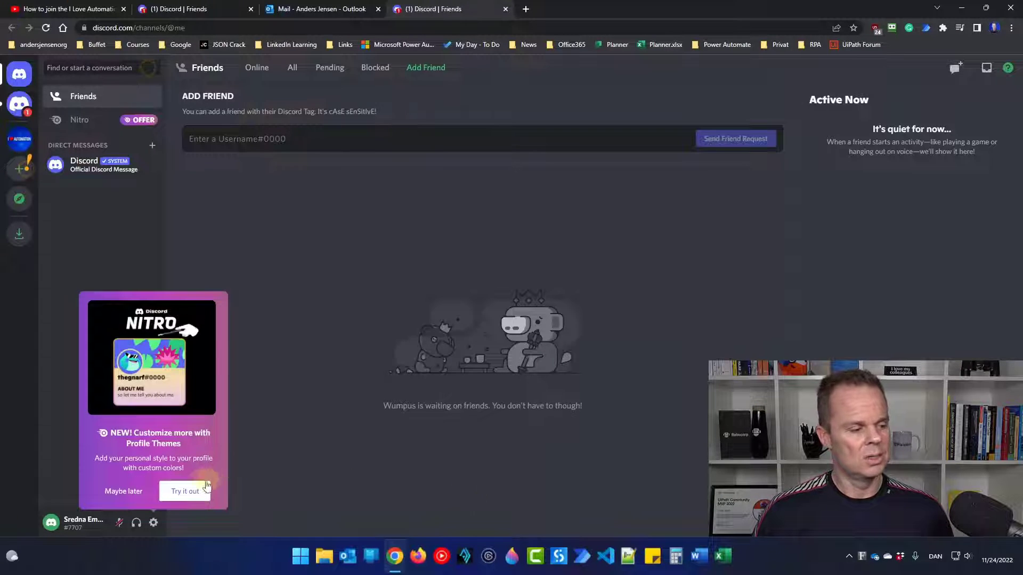
Step: Close the Nitro profile themes popup and select the I Love Automation server icon
click(185, 491)
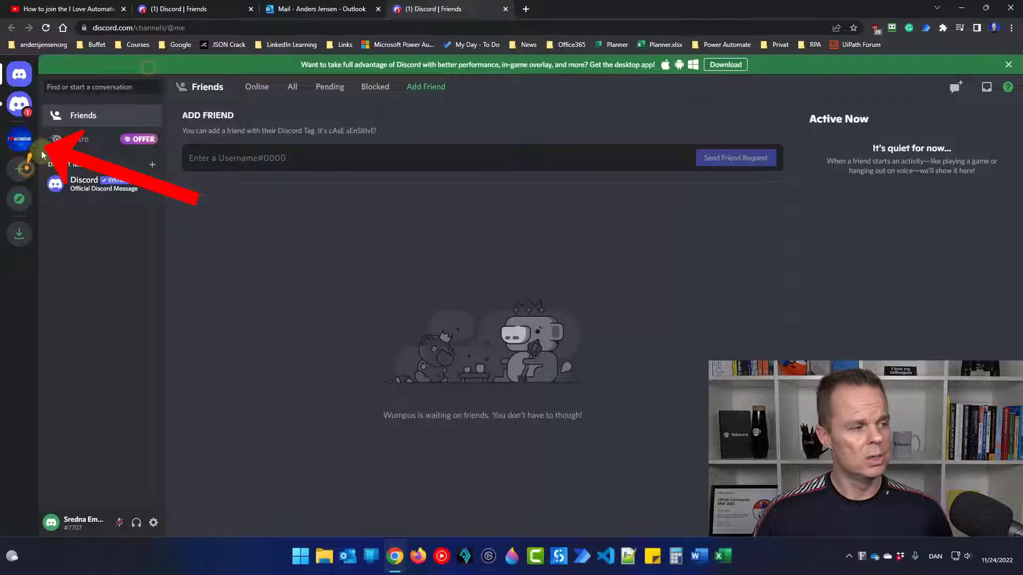
click(20, 140)
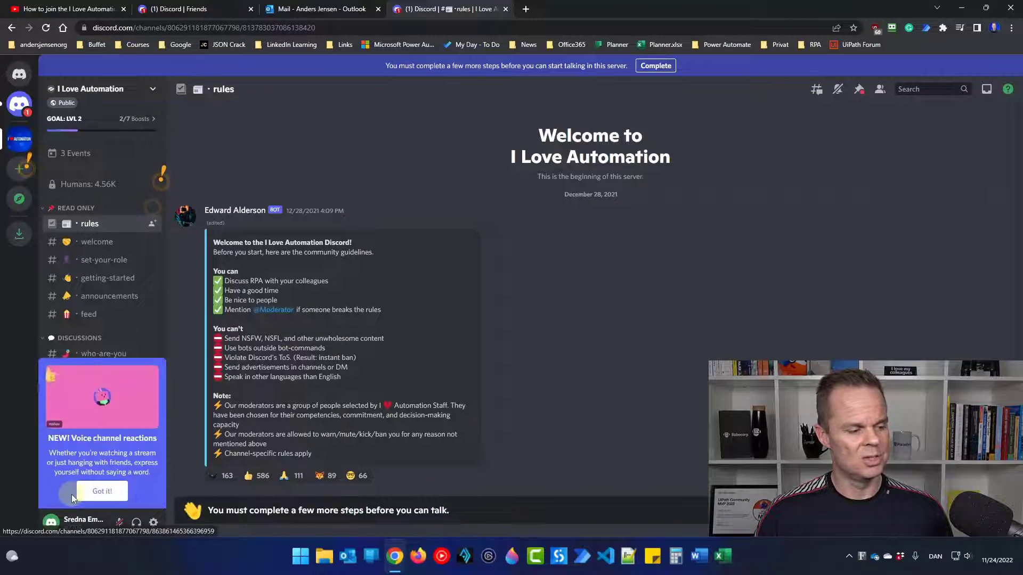
Step: Dismiss the voice reactions tip, tick 'I have read and agree to the rules' and submit
click(102, 491)
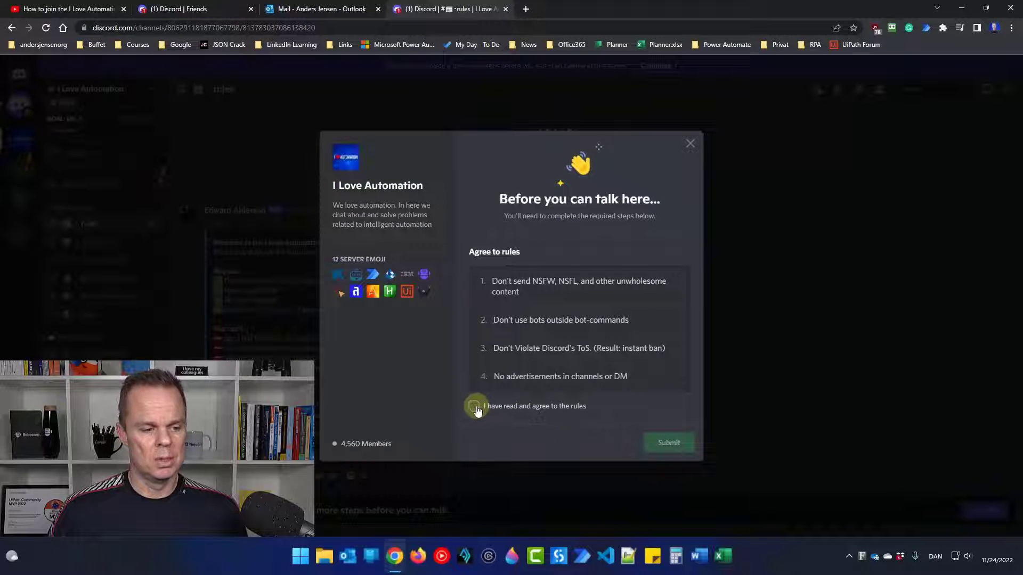
click(474, 406)
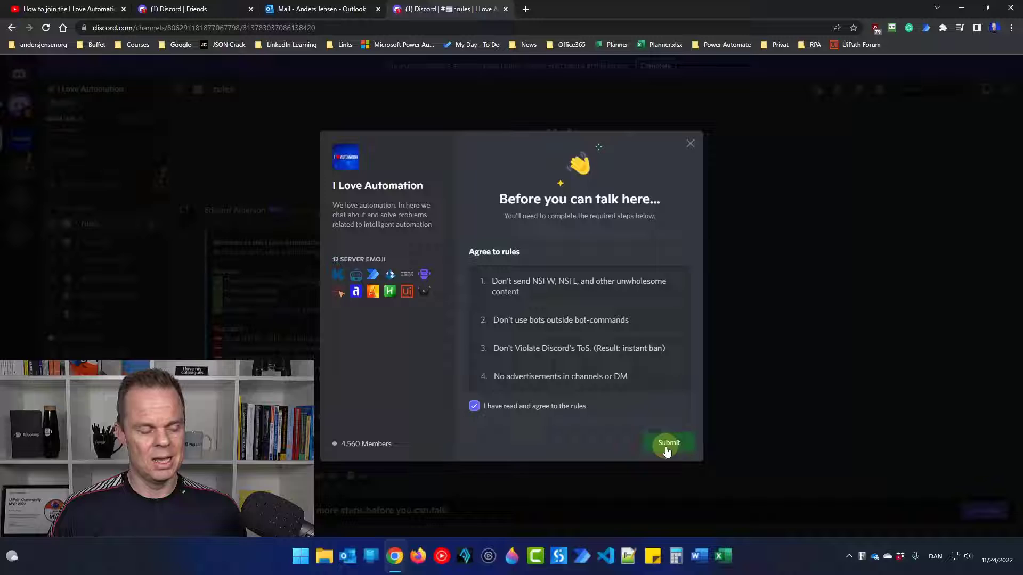
click(668, 447)
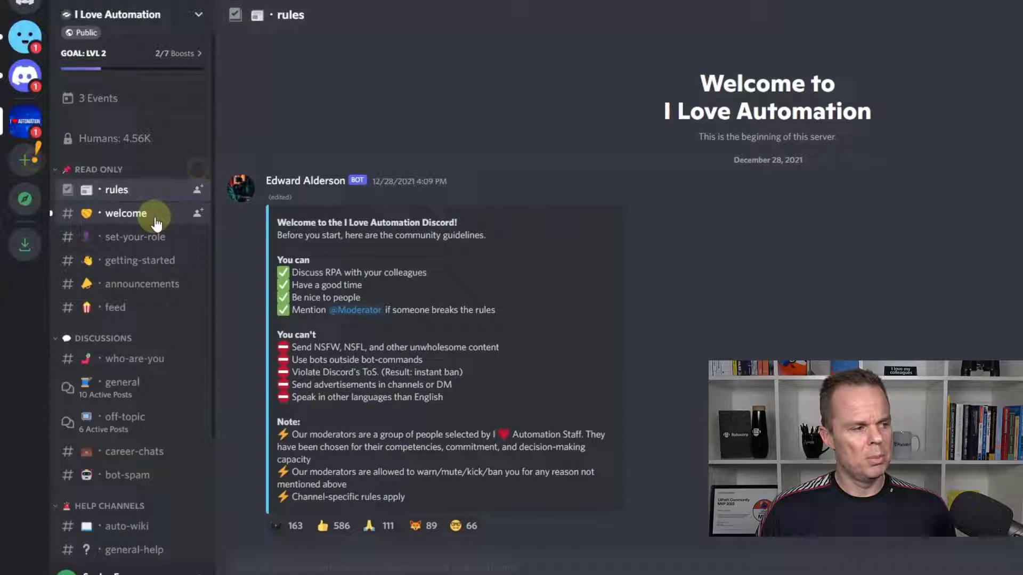
Step: Browse the welcome and set-your-role channels and look through the unlocked uipath-help channel
click(126, 212)
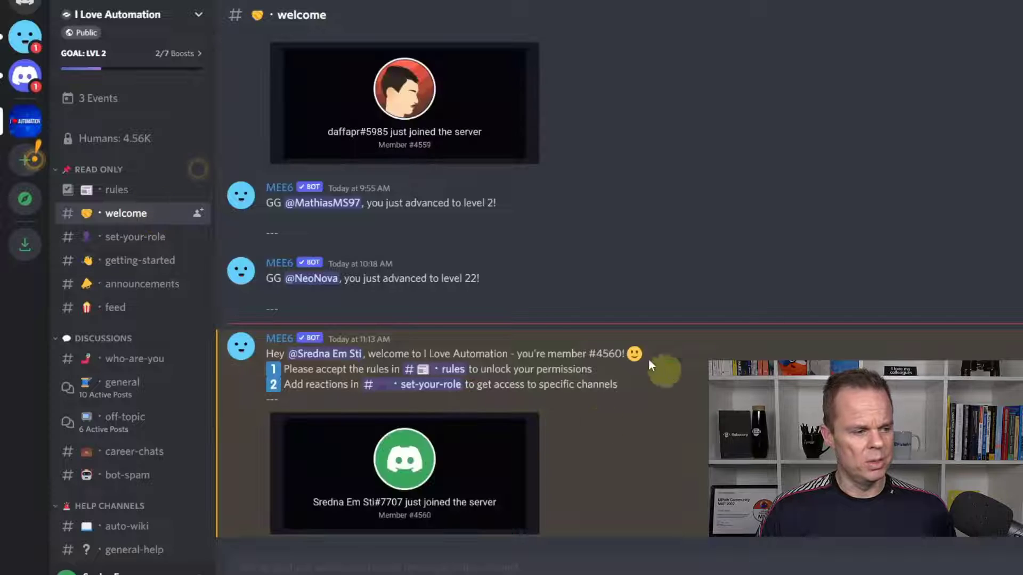
mouse_move(654, 462)
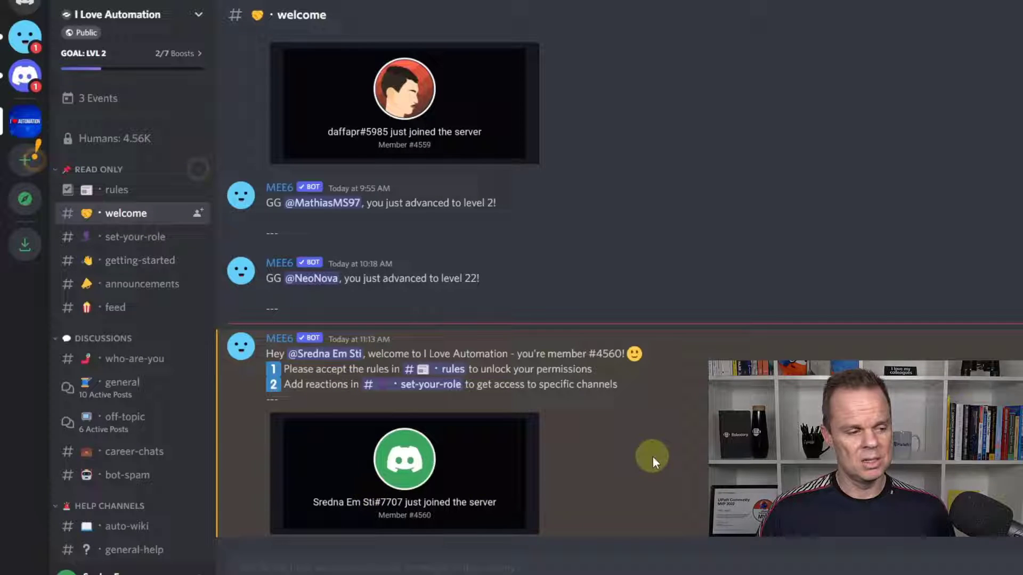
mouse_move(540, 458)
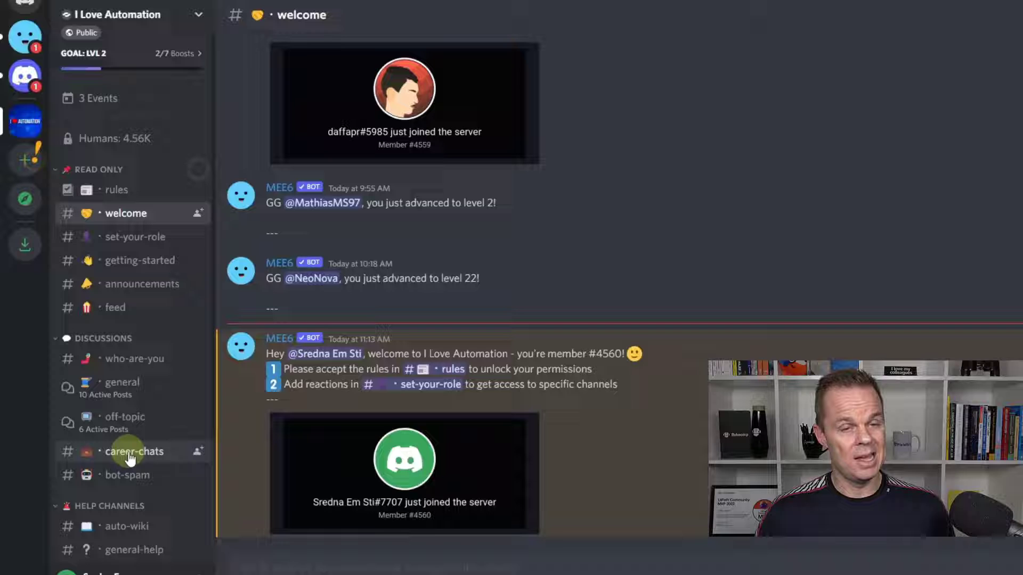
mouse_move(127, 430)
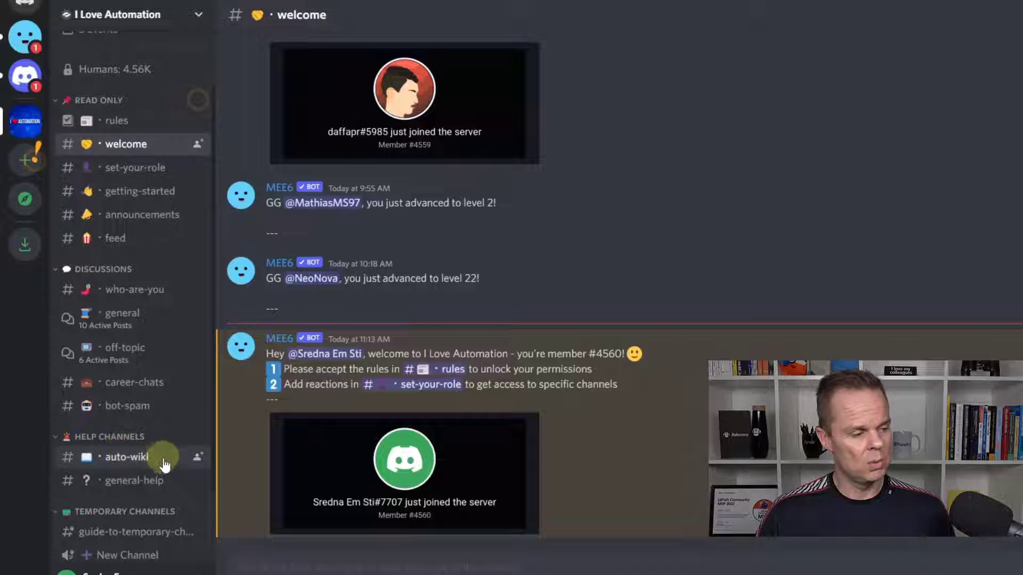
mouse_move(160, 476)
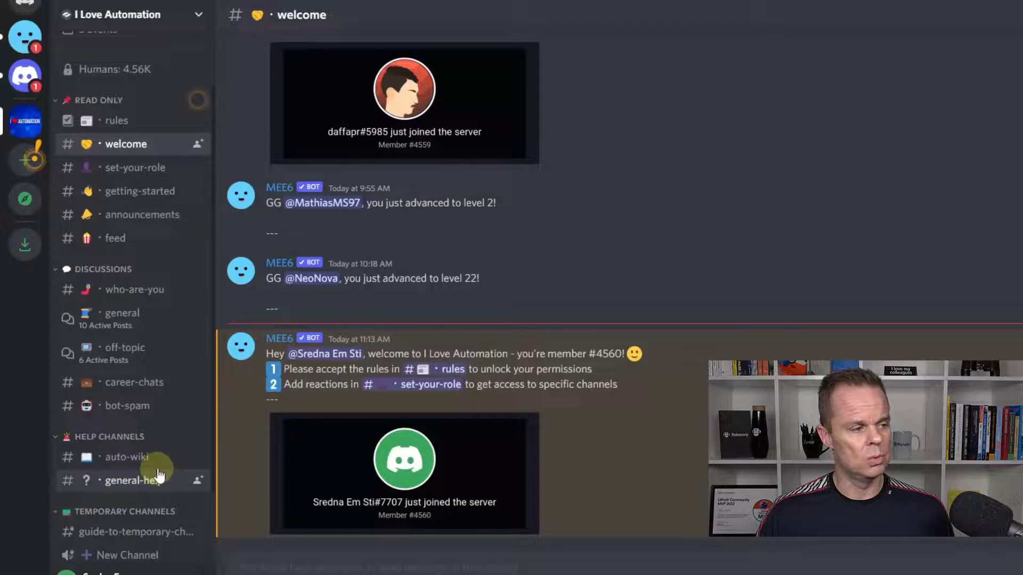
click(131, 167)
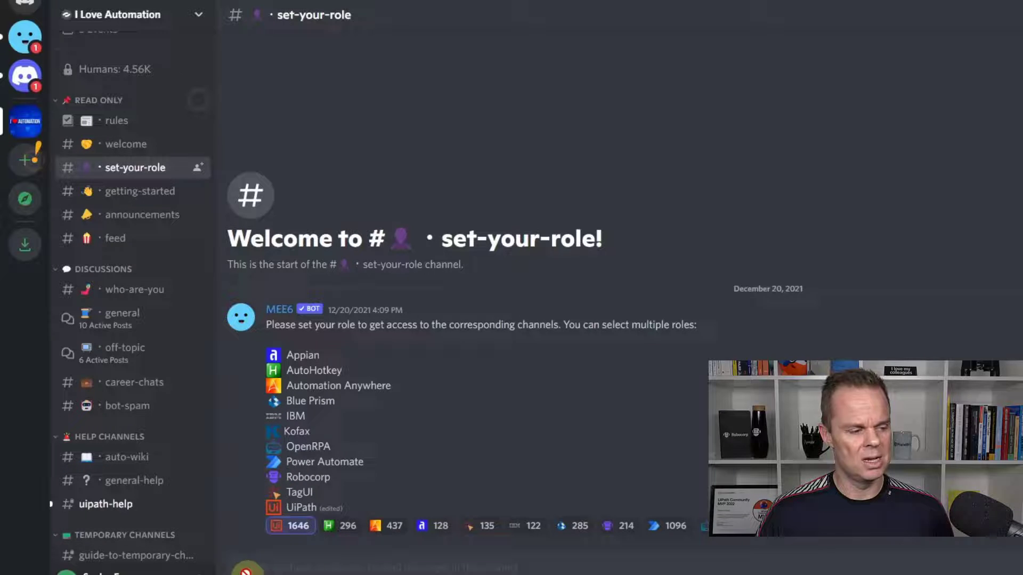
click(105, 504)
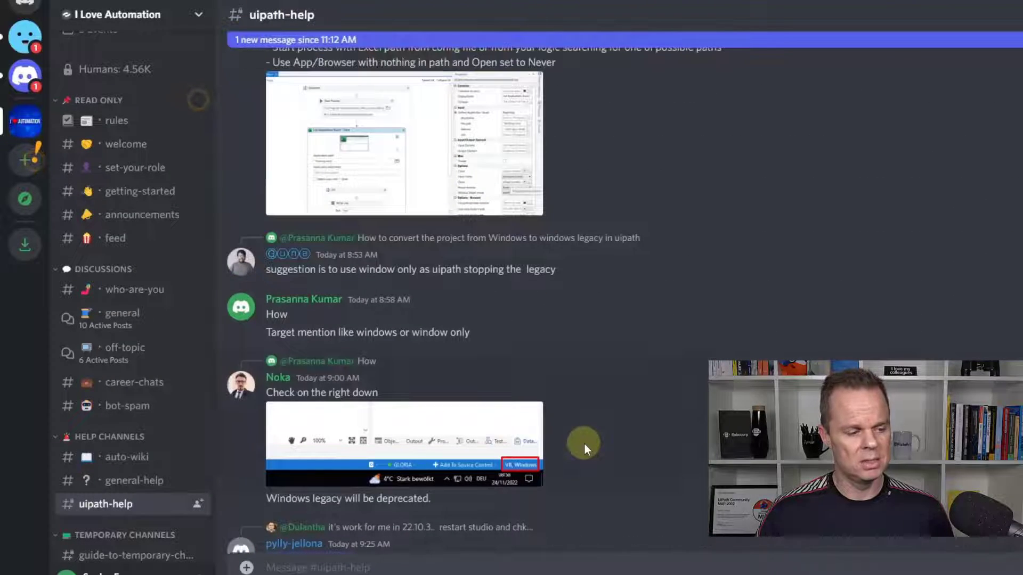
scroll(down, 3)
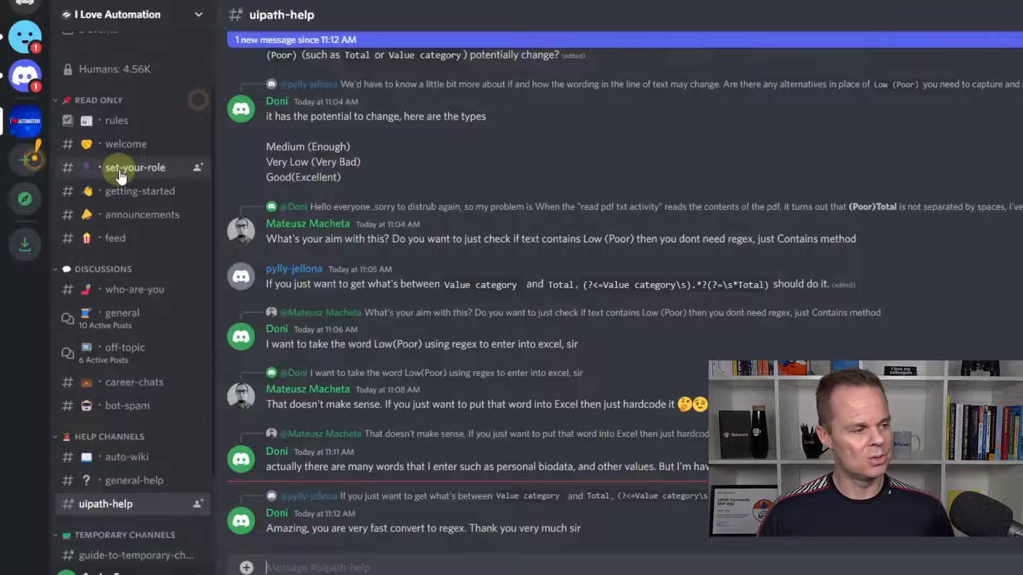
Step: Back in #set-your-role, take the Automation Anywhere and Power Automate roles
click(137, 168)
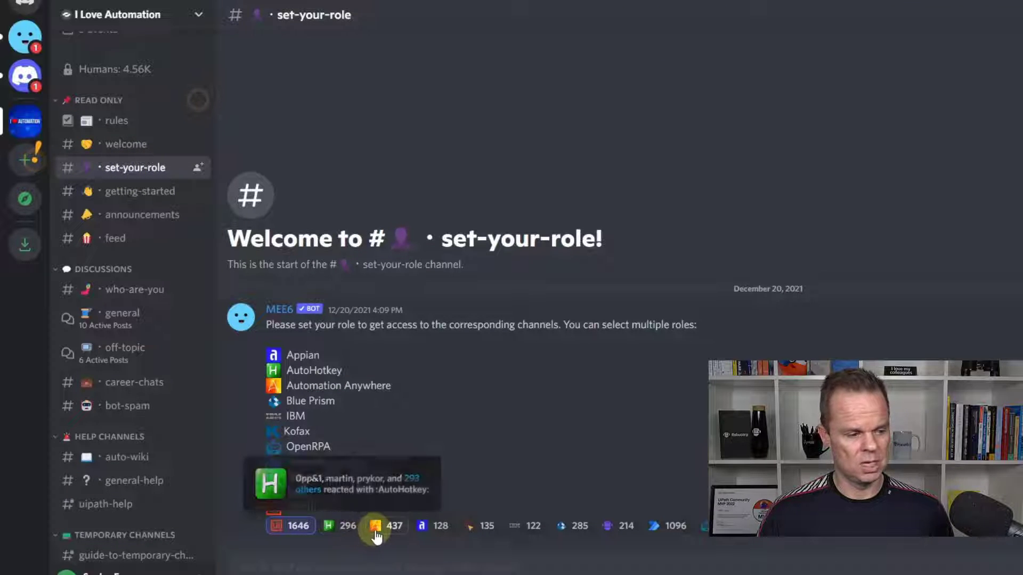
click(384, 526)
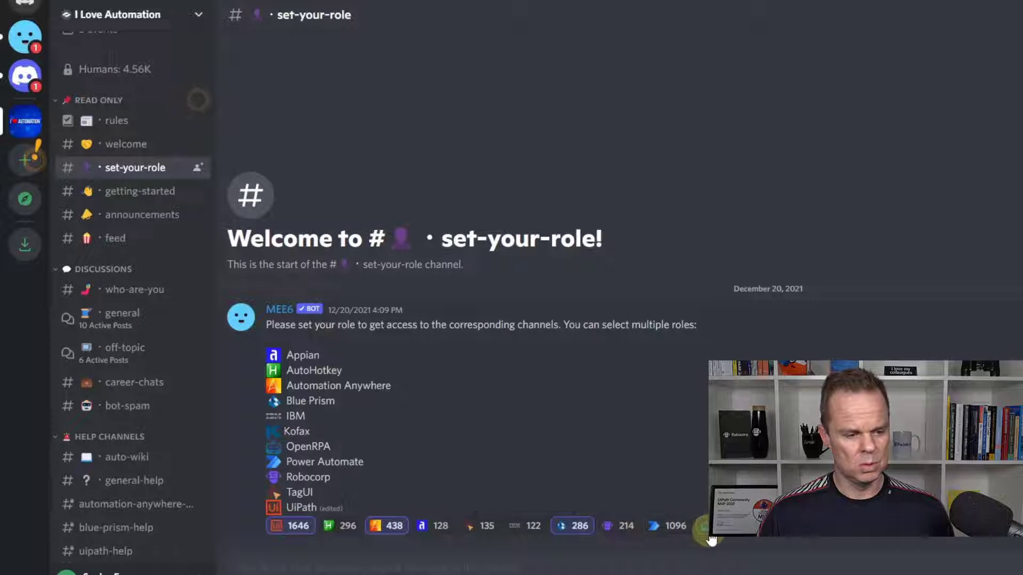
click(665, 527)
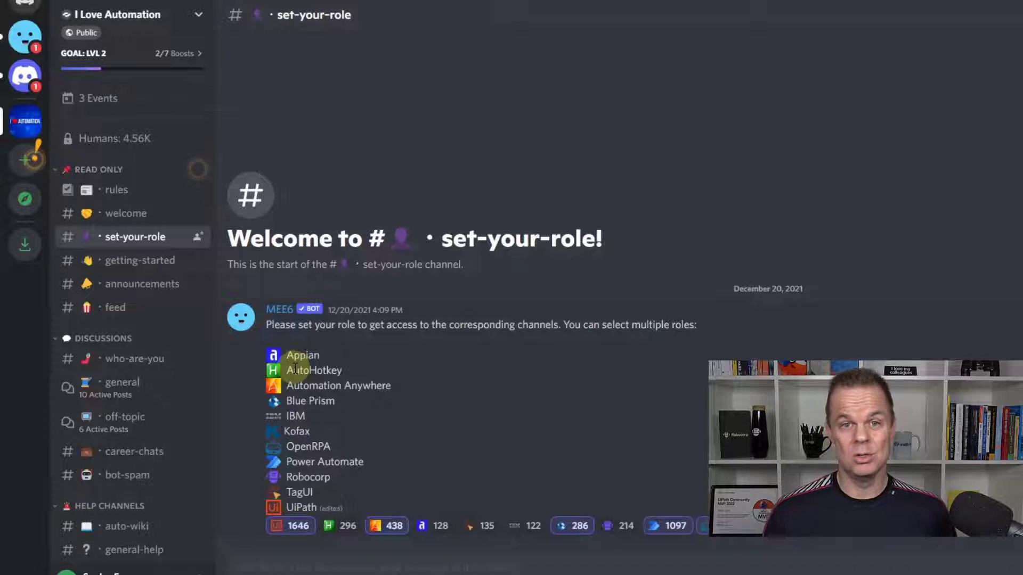
Step: In #who-are-you, type 'Hi I'm an RPA Developer from Denmark, nice to be here'
click(135, 358)
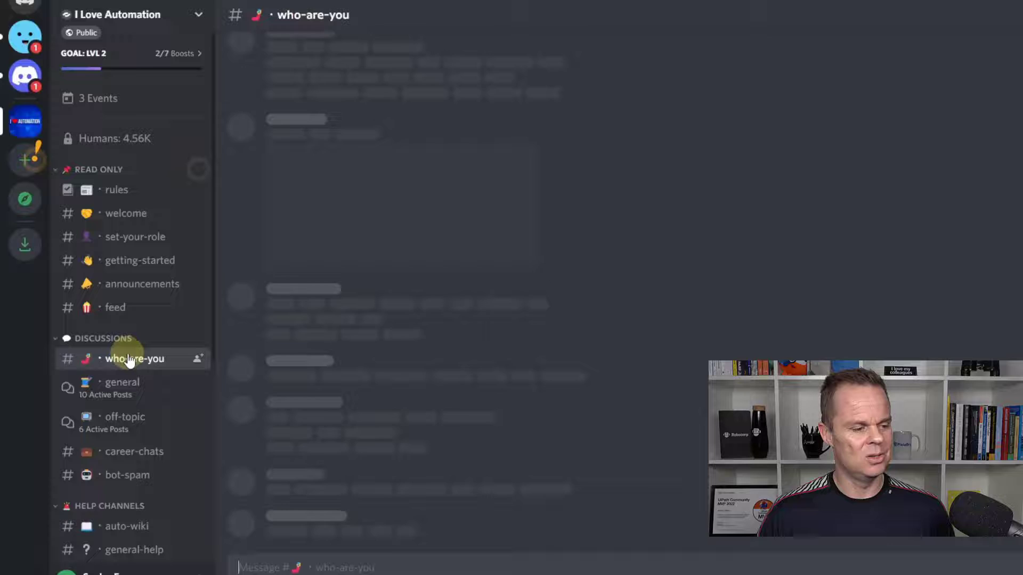
click(134, 358)
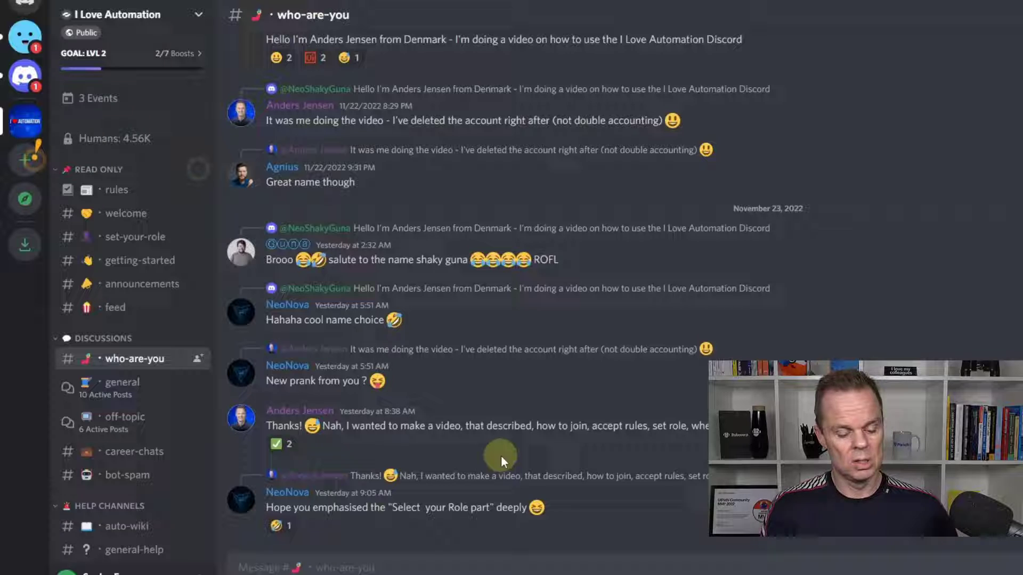
text(Hi I'm an R)
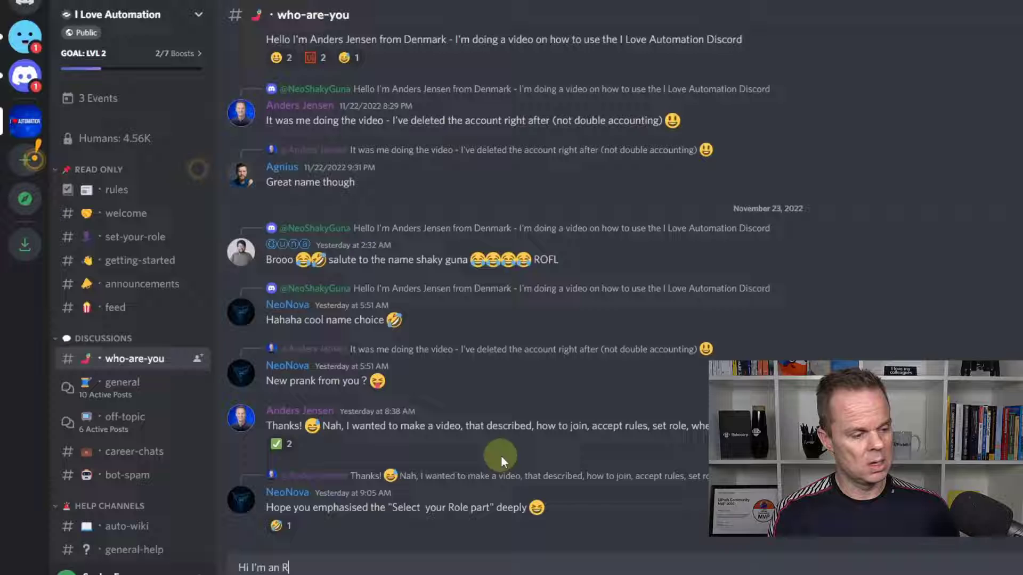
text(PA Developer from Denmark, nice to be)
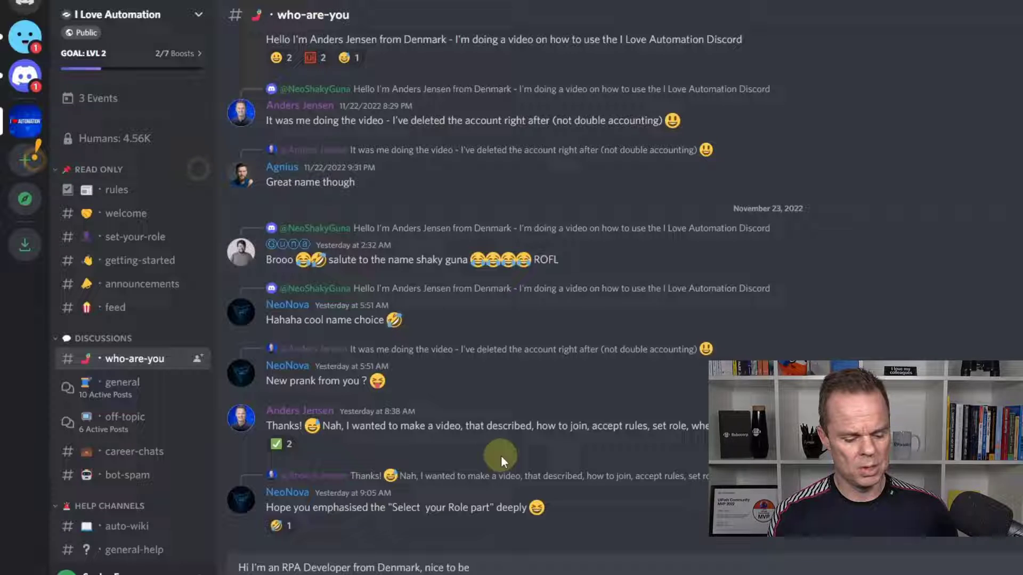
text(here)
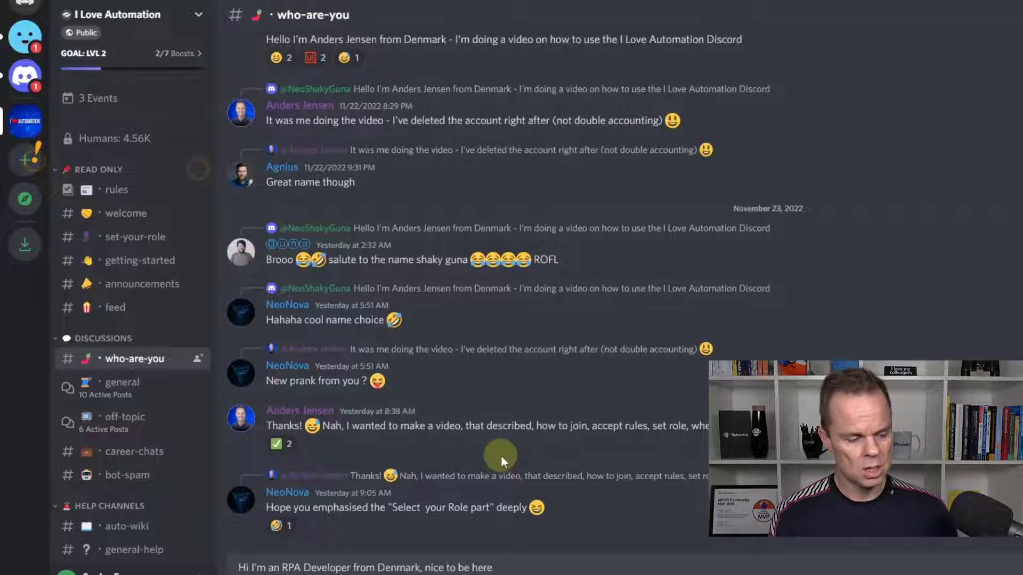
scroll(down, 3)
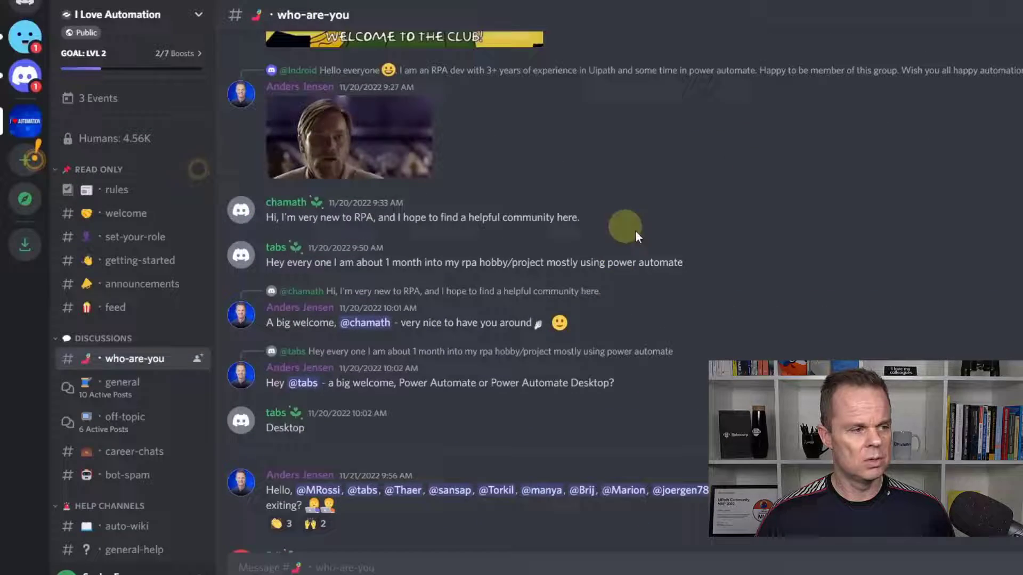
scroll(down, 3)
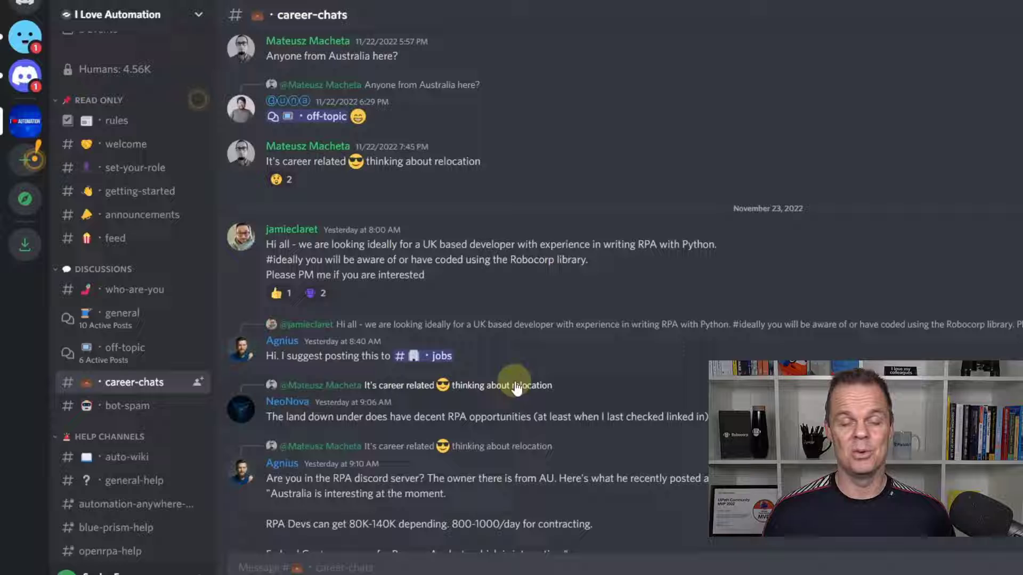
mouse_move(460, 439)
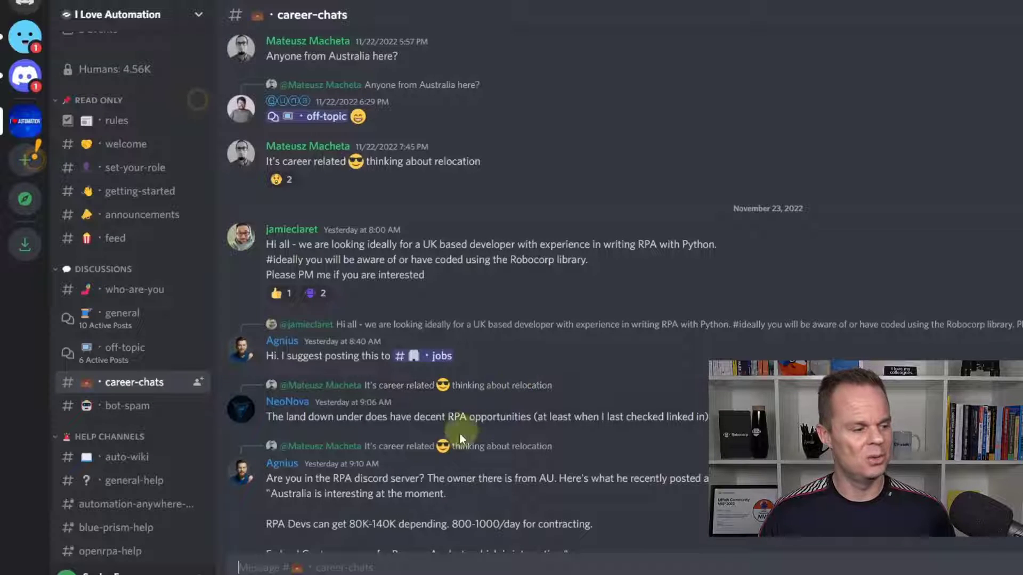
Step: Scroll past Help Channels and Temporary Channels, then open #promote-your-stuff under Advertising
scroll(down, 3)
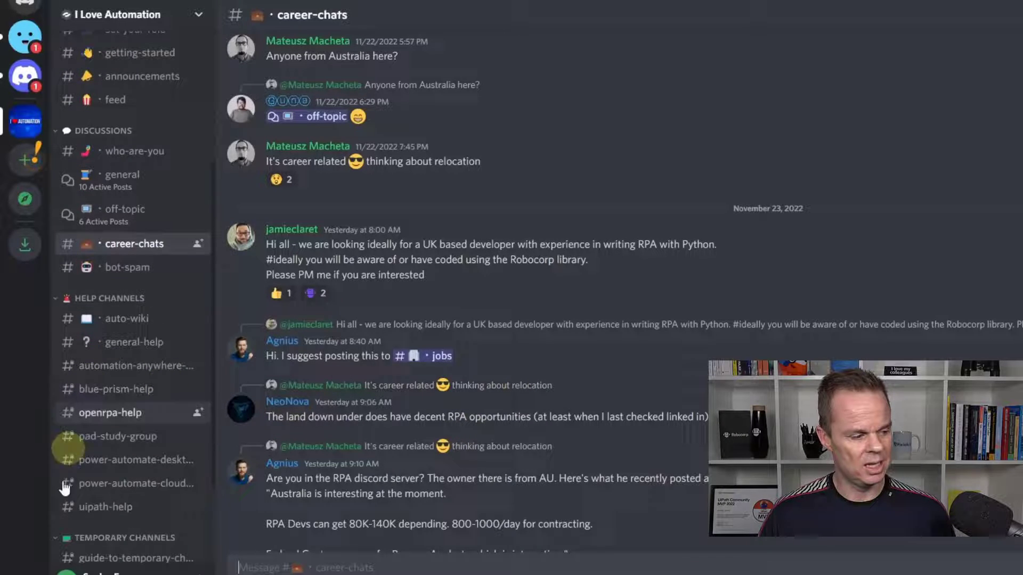
mouse_move(104, 507)
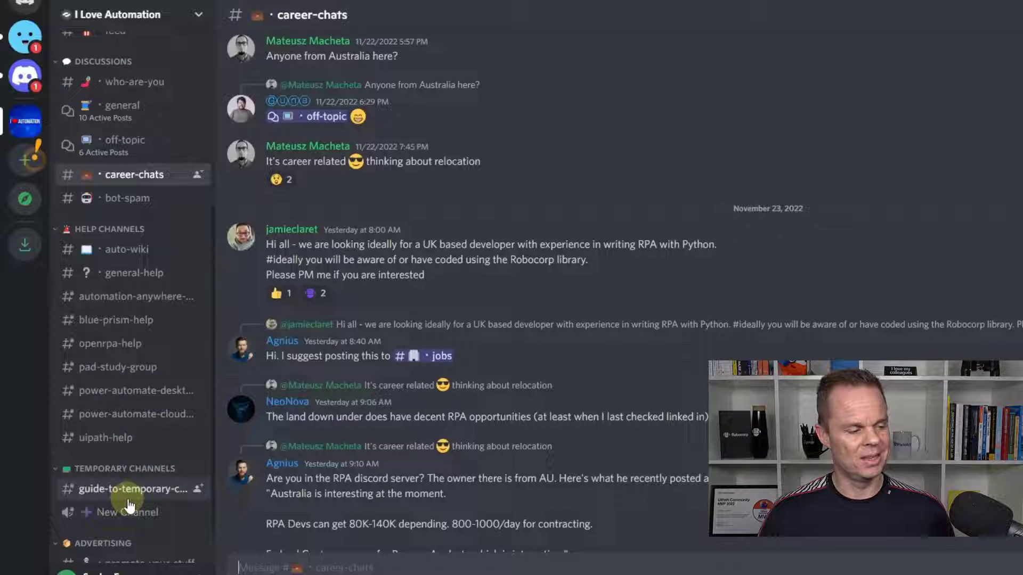
mouse_move(127, 229)
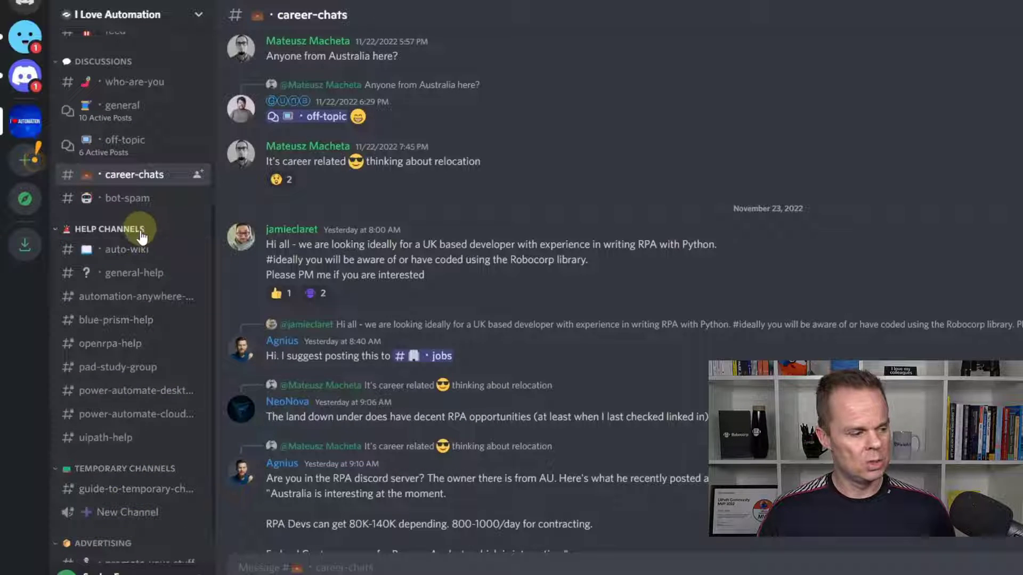
scroll(down, 3)
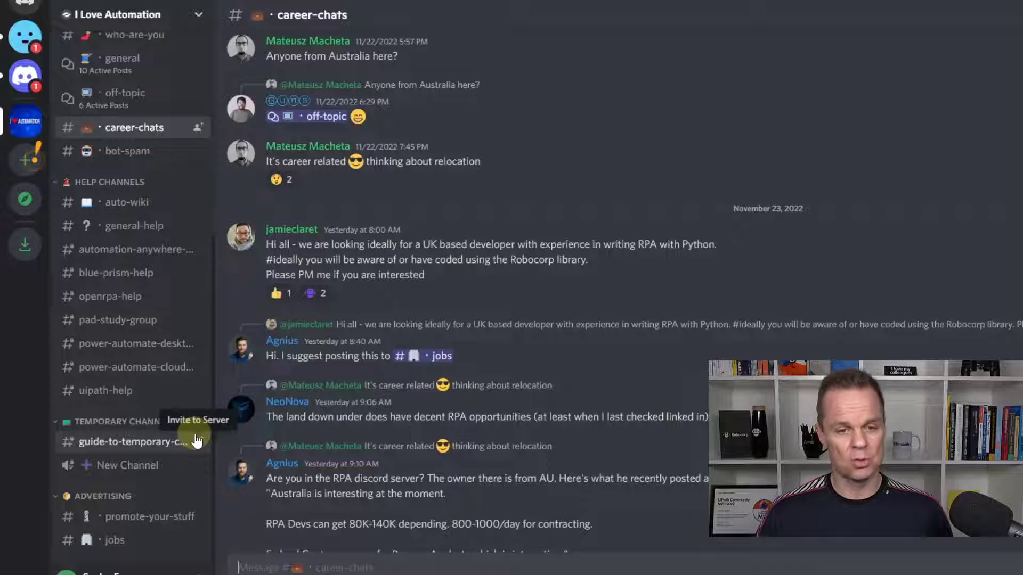
mouse_move(159, 463)
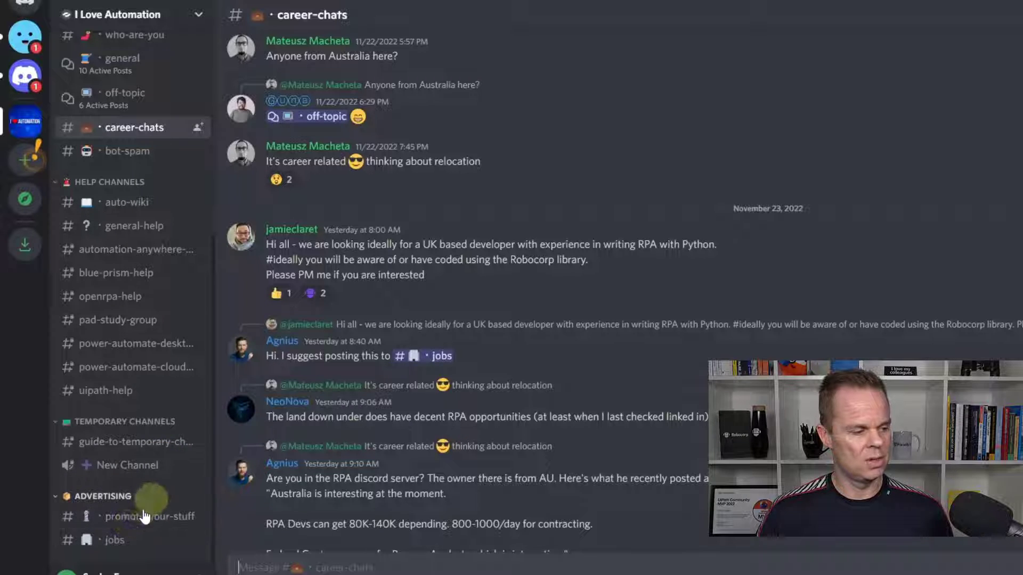
click(149, 516)
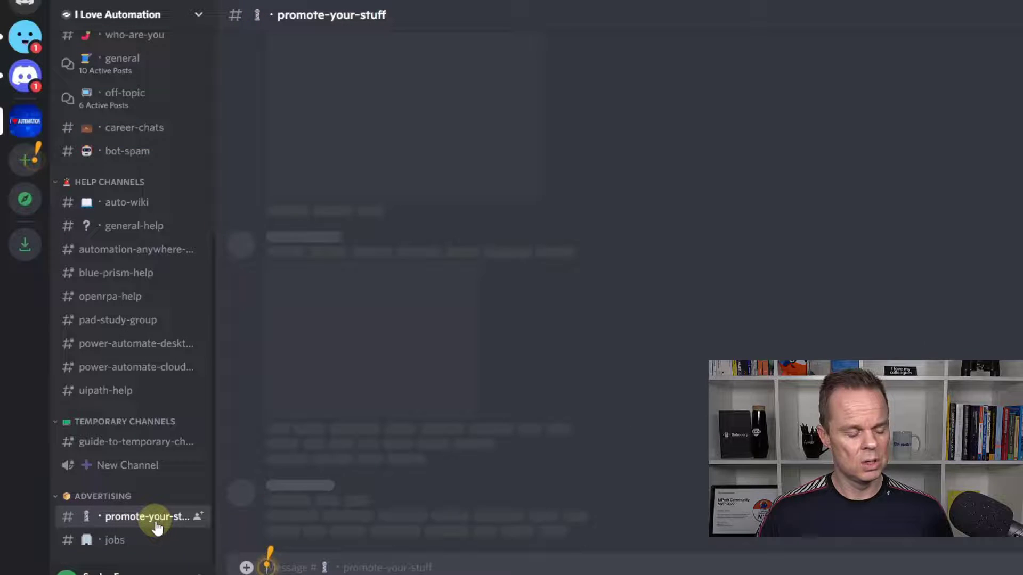
Step: Pass through #promote-your-stuff, then open #jobs and read its earlier job discussions
click(148, 517)
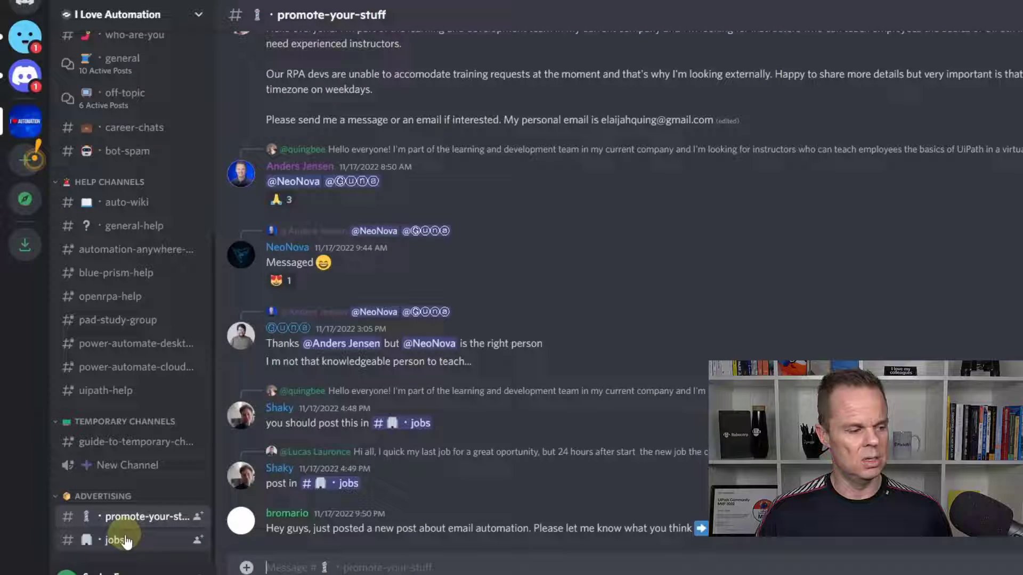
click(114, 540)
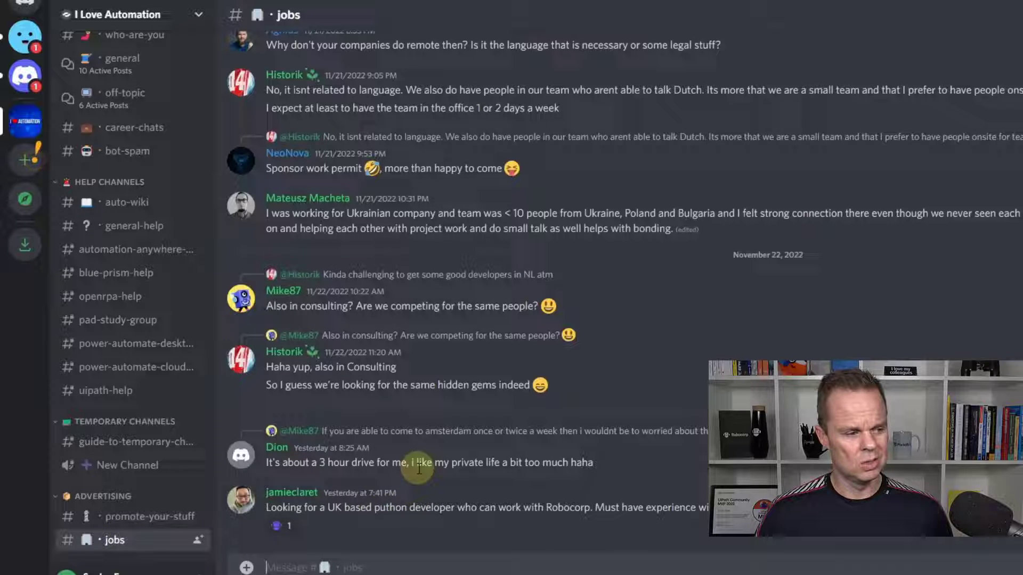
mouse_move(664, 122)
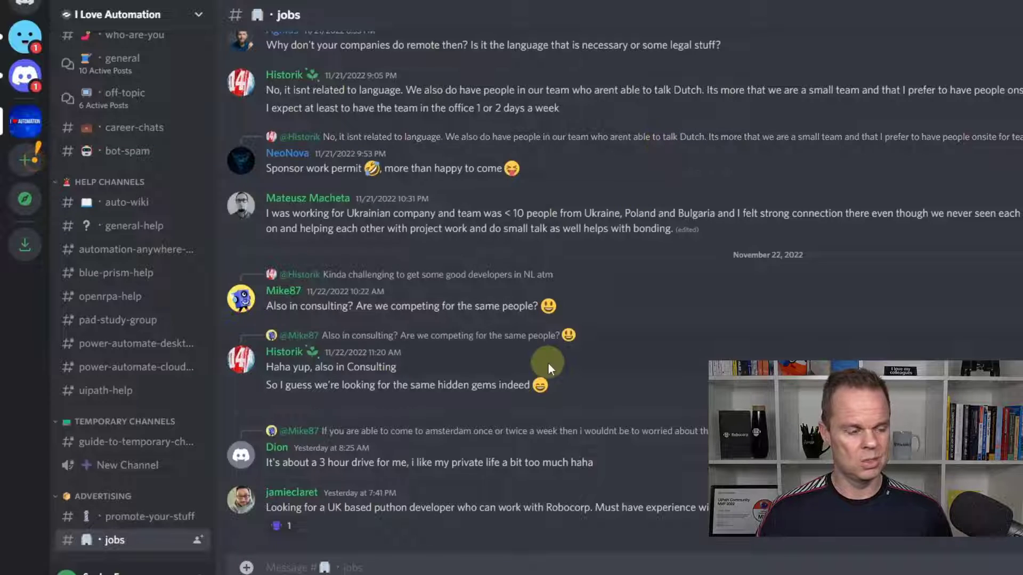
mouse_move(181, 415)
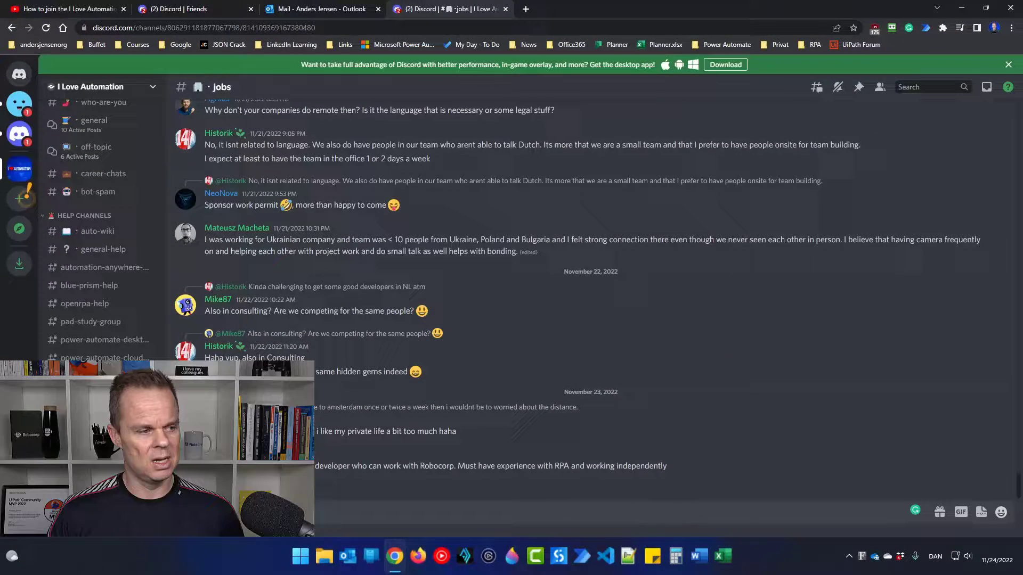
mouse_move(460, 250)
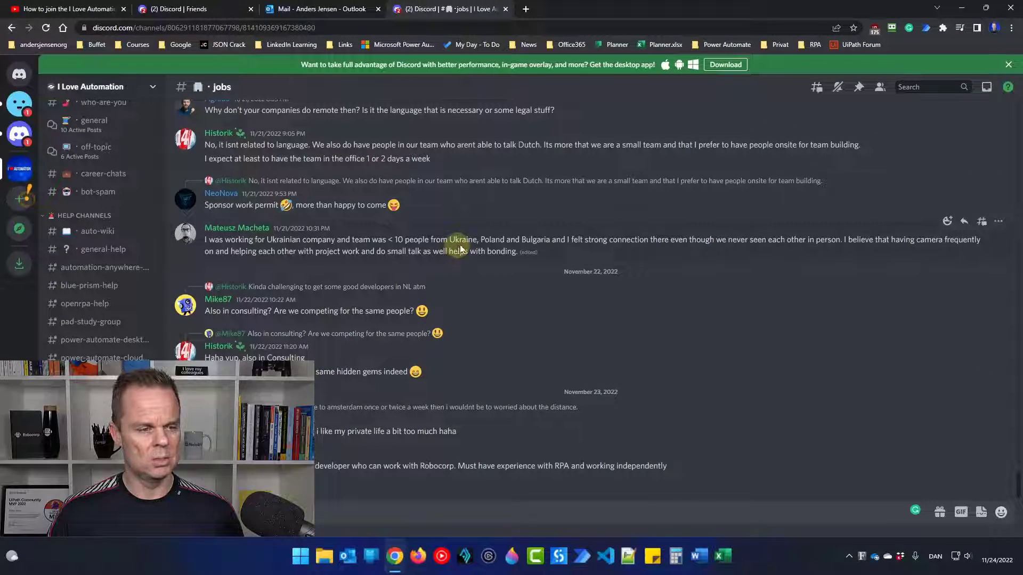
click(947, 221)
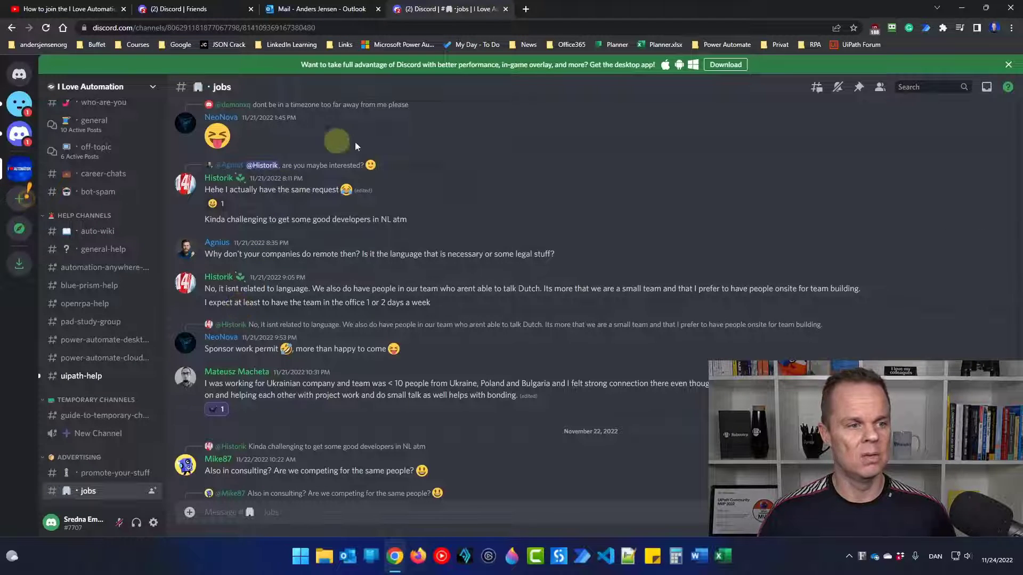
Step: Download the Windows Discord installer DiscordSetup.exe and run it
click(724, 65)
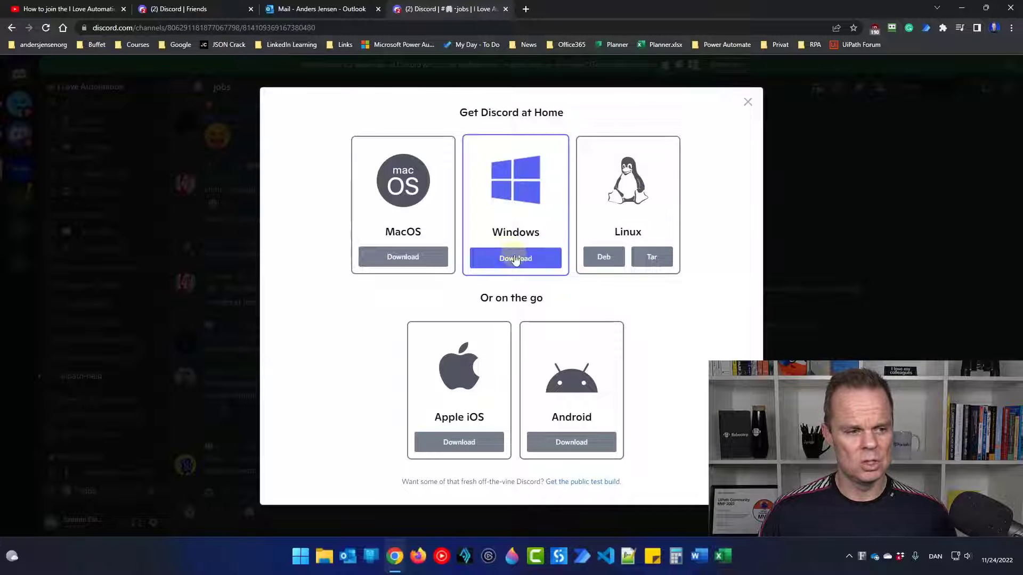
click(514, 258)
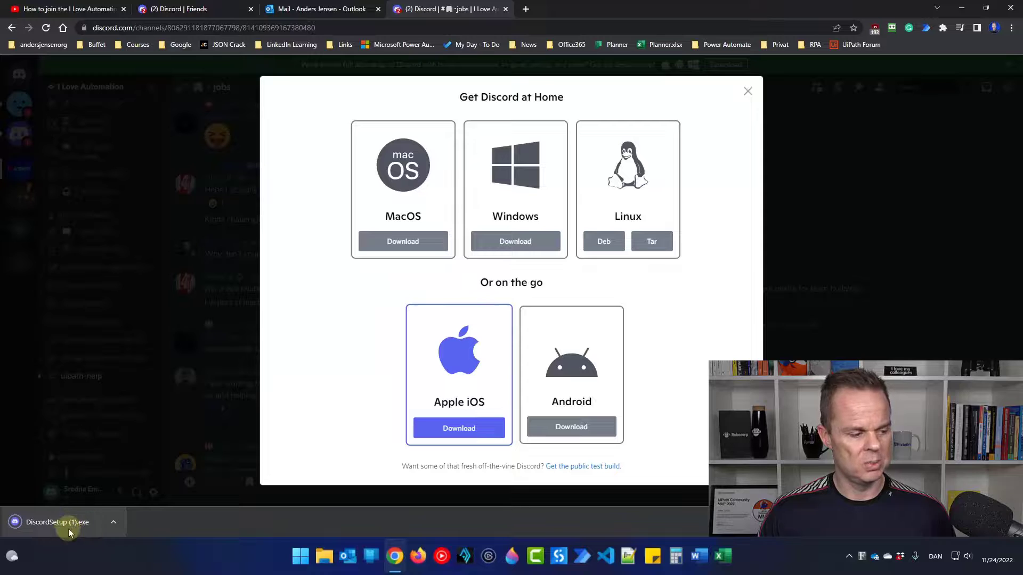
click(58, 522)
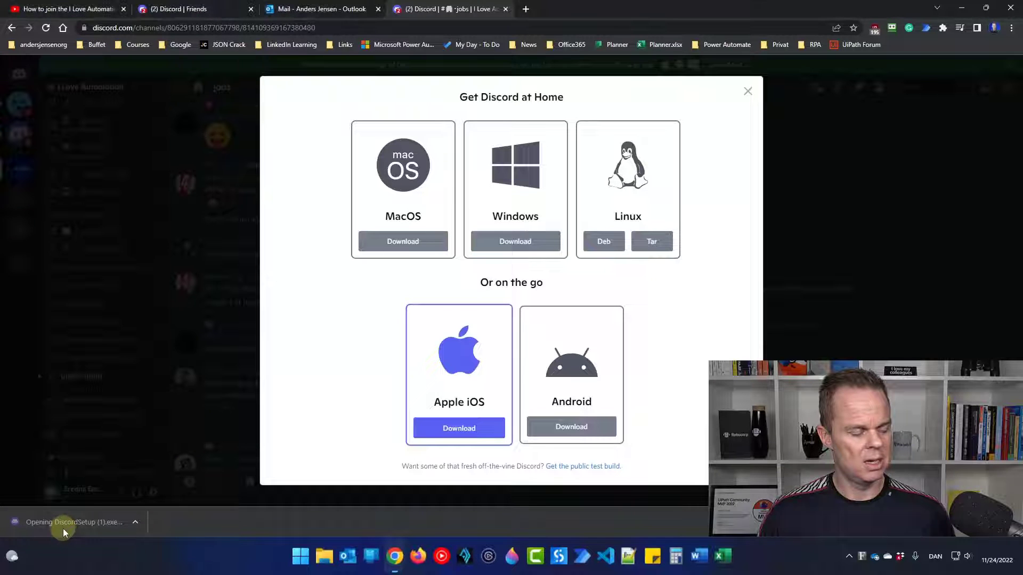
mouse_move(85, 491)
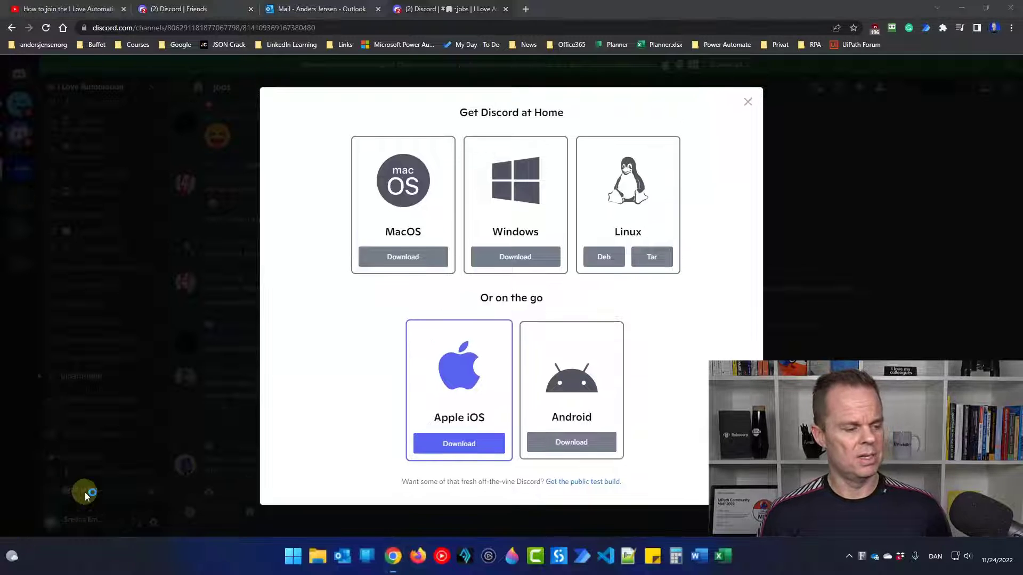
click(515, 256)
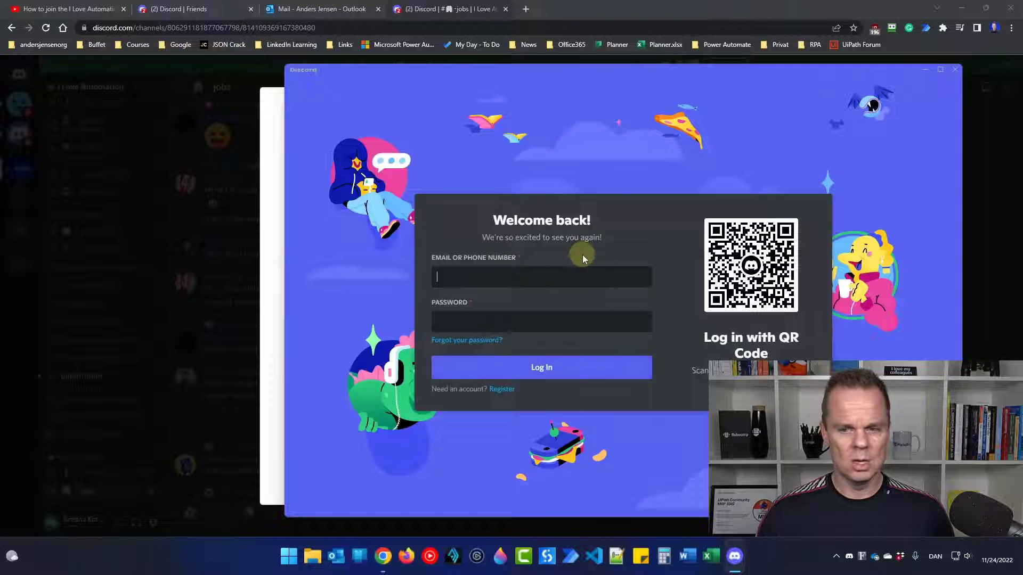
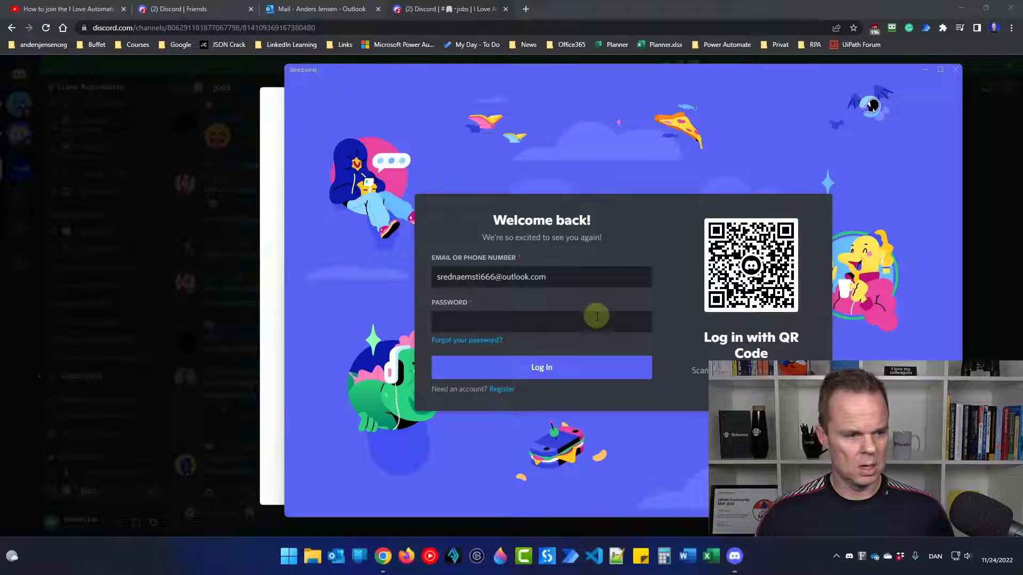
click(540, 367)
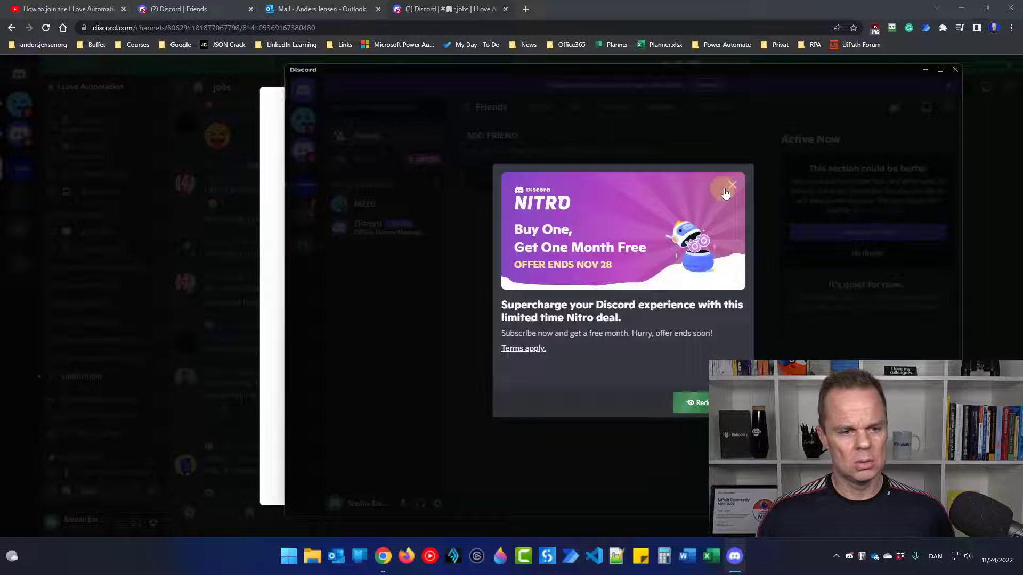
click(731, 186)
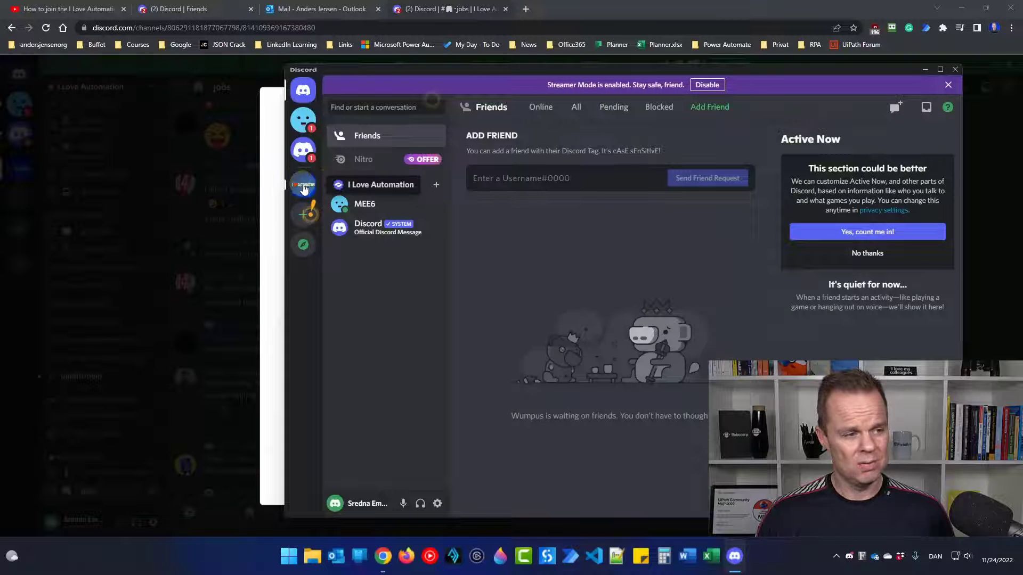
click(302, 186)
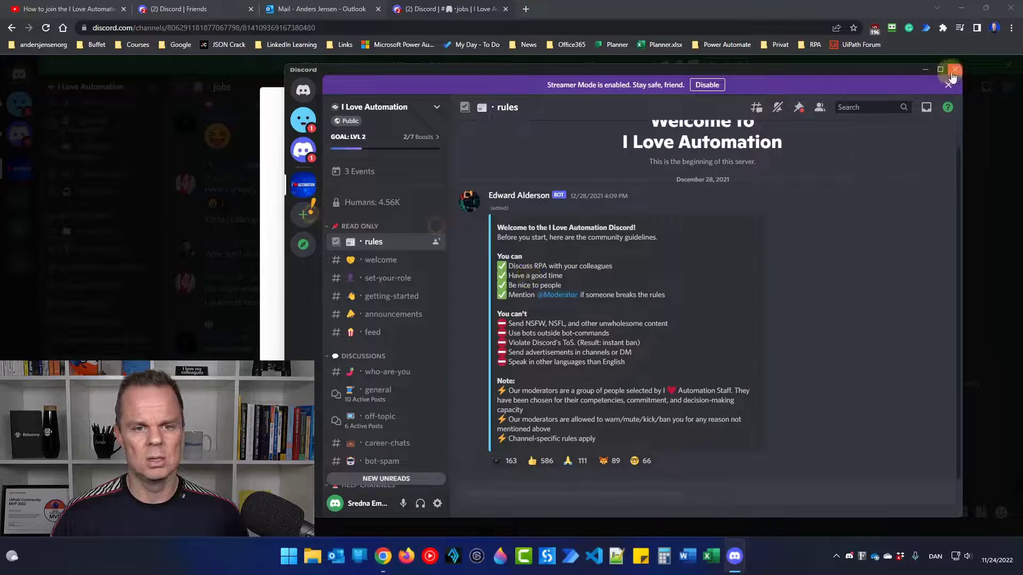
Step: Close the desktop app window and restore it from the system tray
click(953, 69)
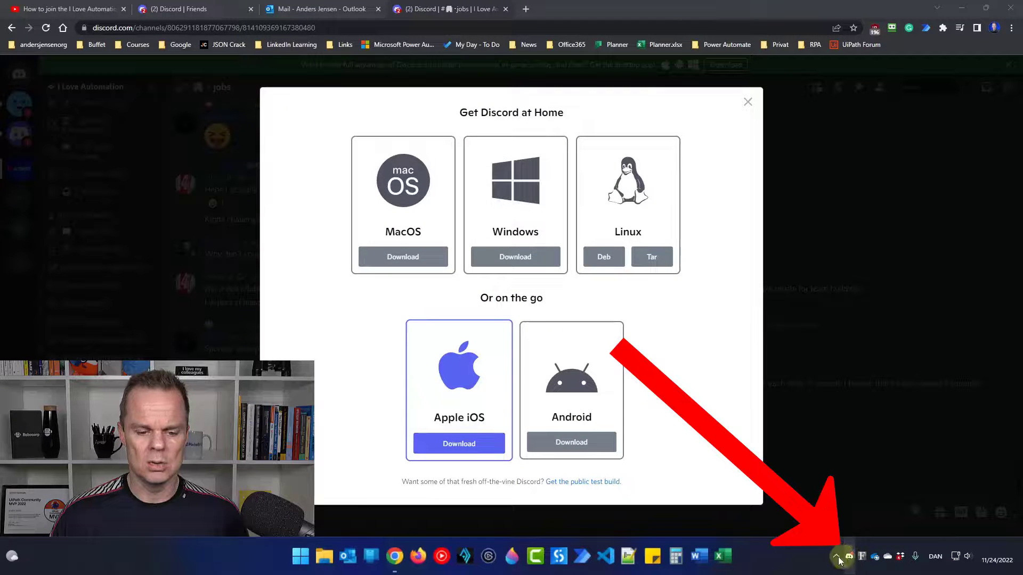
click(849, 556)
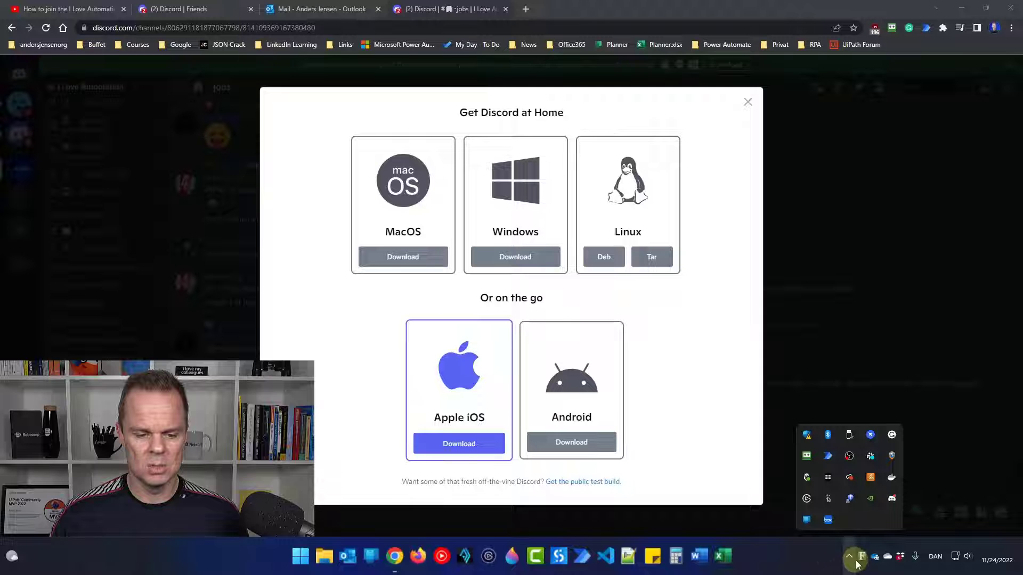
click(747, 102)
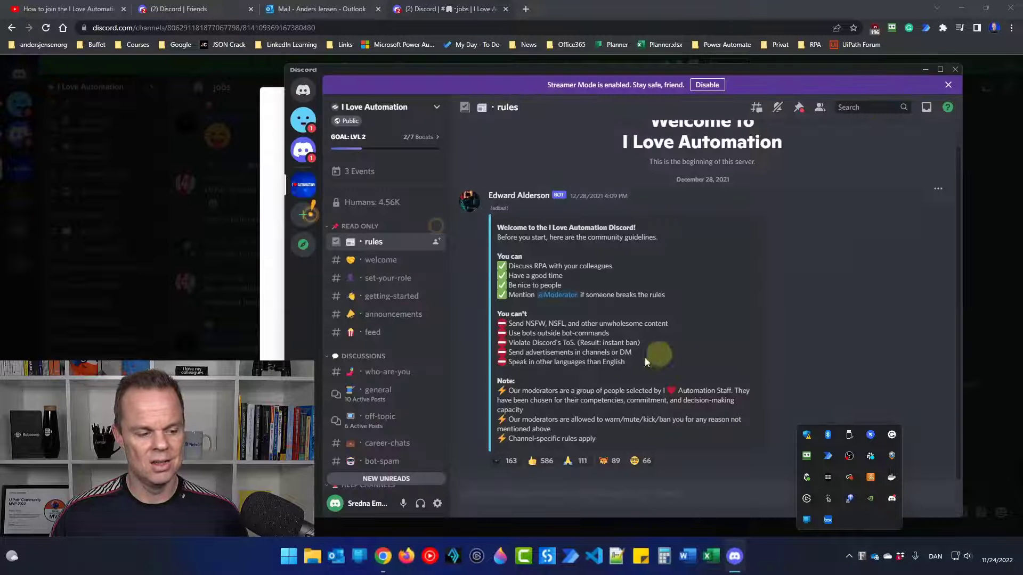